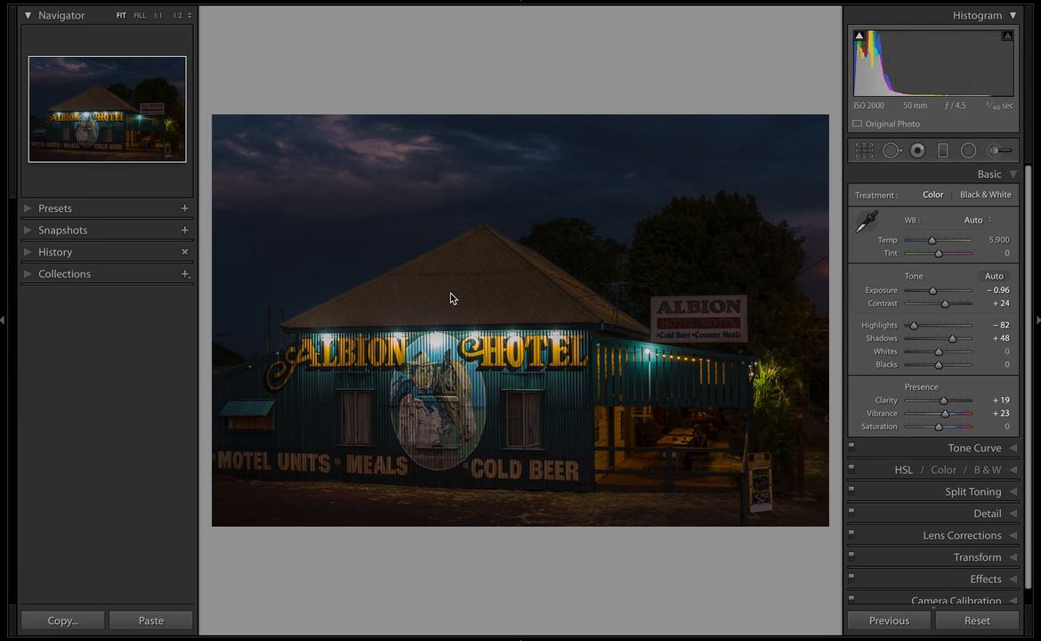
{"action": "mouse_move", "coordinate": [886, 132]}
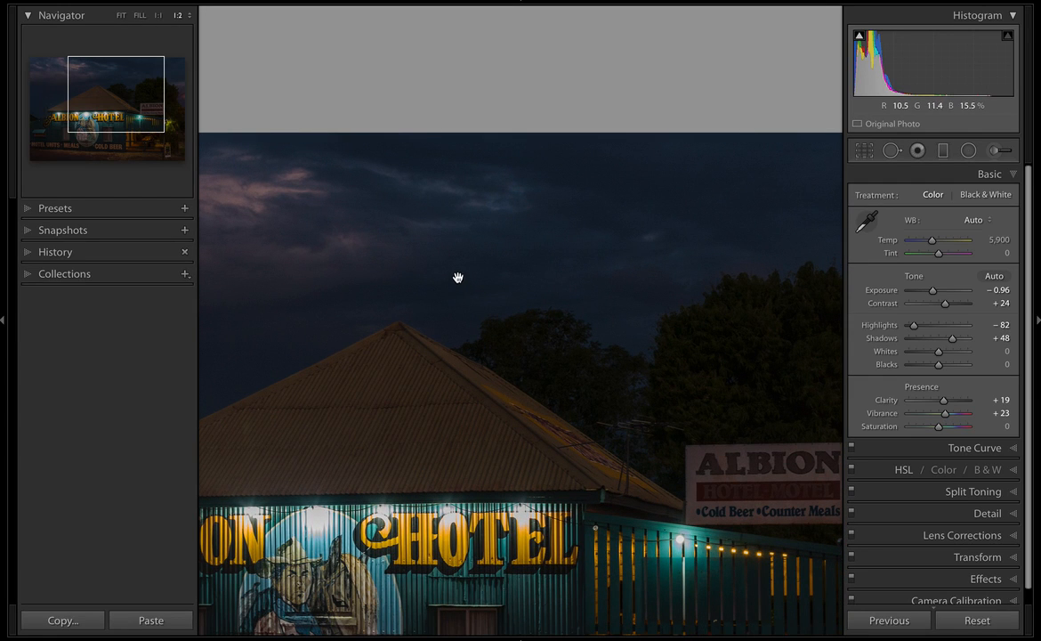
{"action": "mouse_move", "coordinate": [563, 285]}
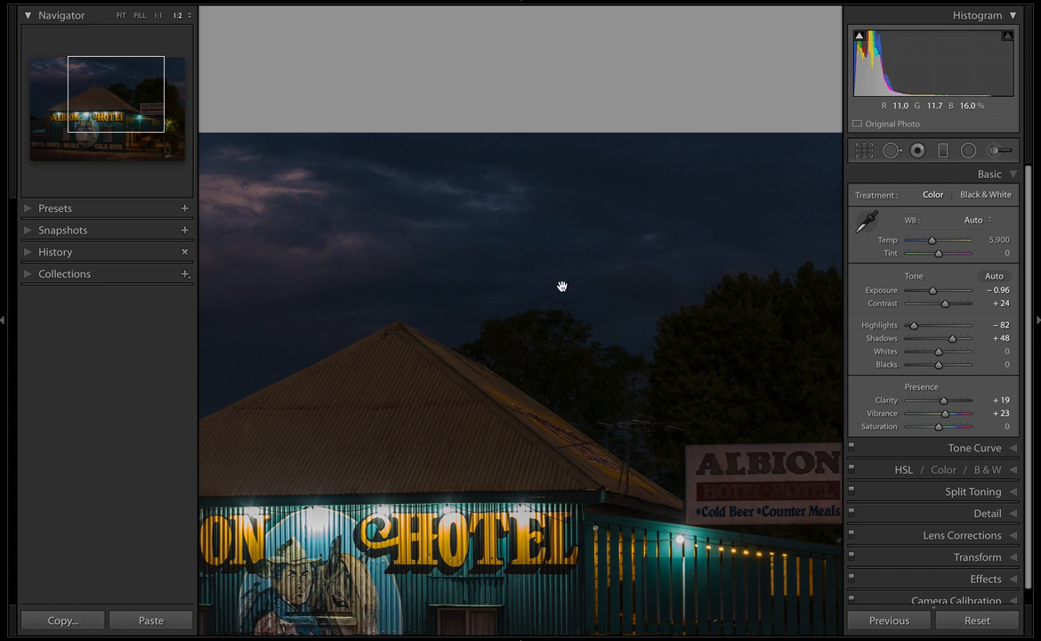
{"action": "mouse_move", "coordinate": [525, 319]}
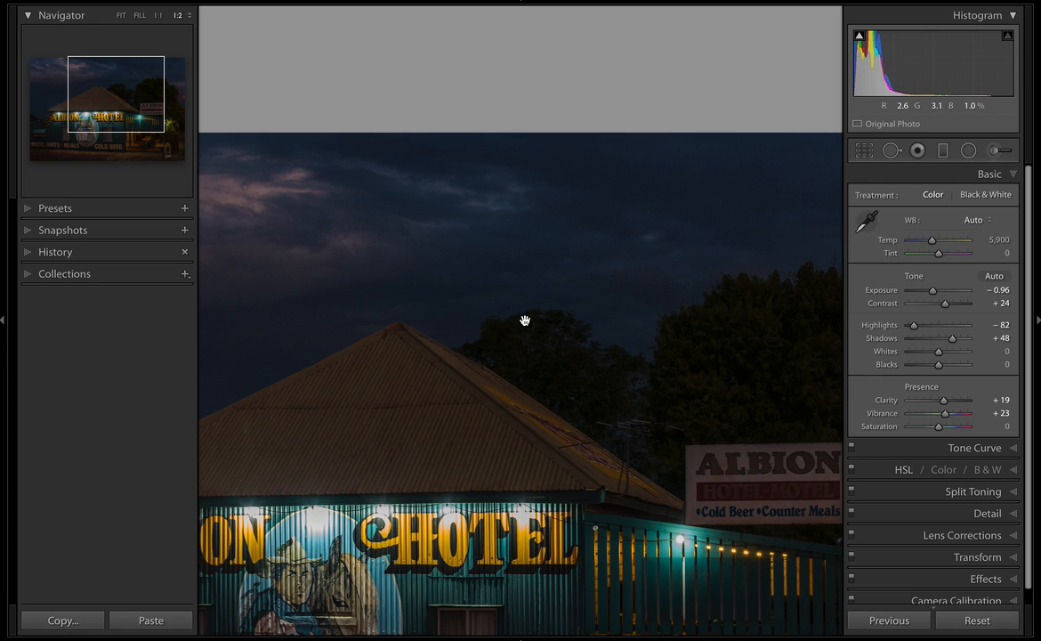
Step: Show the Detail panel's Noise Reduction sliders (Luminance 0, Color 25) and zoom into the roof and sky
{"action": "left_click", "coordinate": [119, 14]}
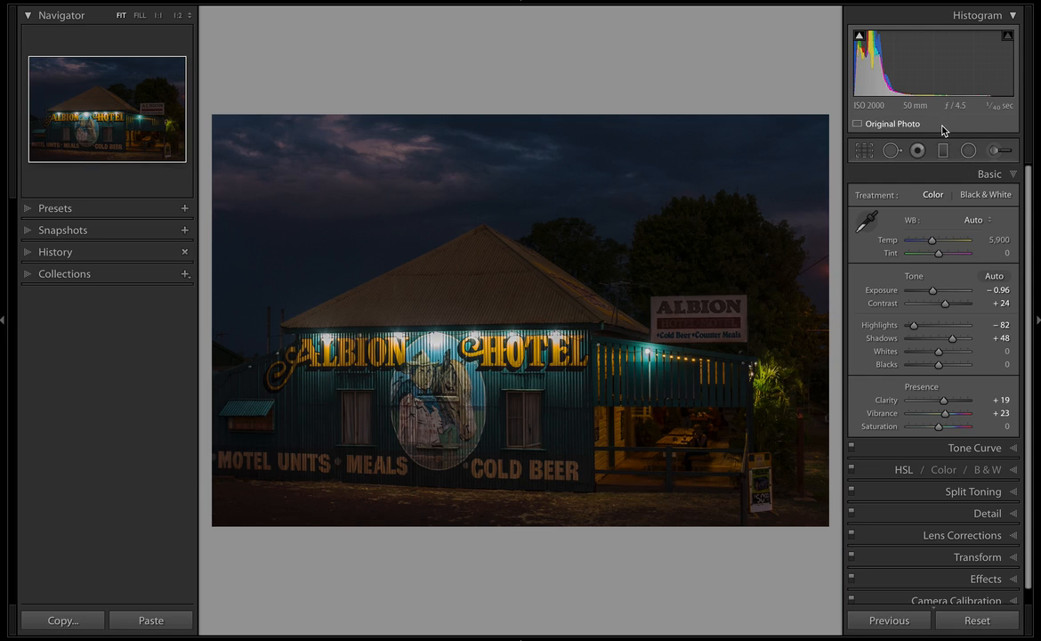
{"action": "mouse_move", "coordinate": [886, 29]}
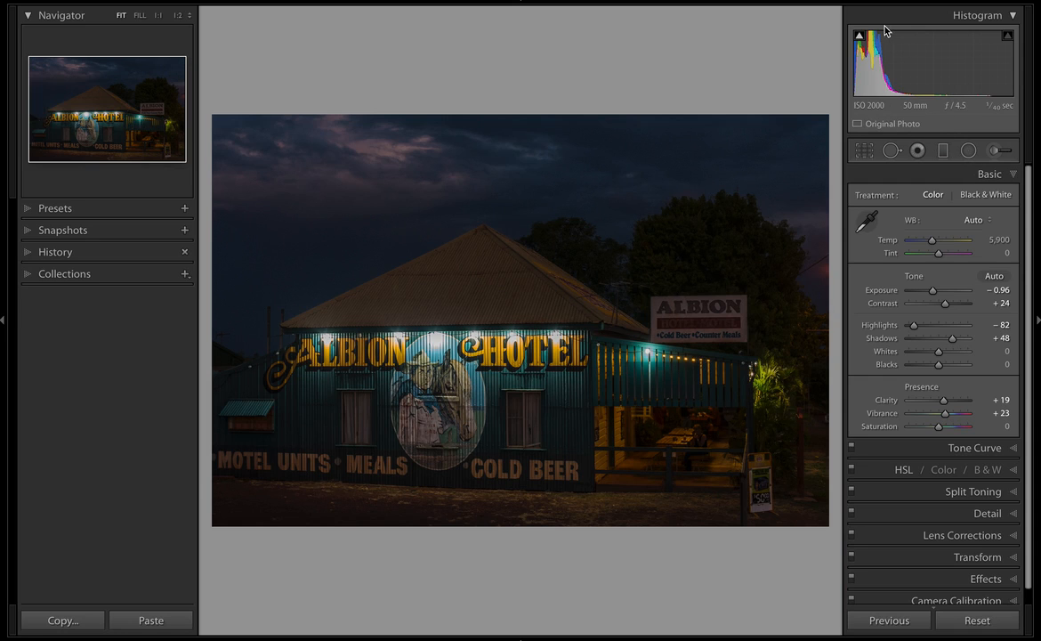
{"action": "mouse_move", "coordinate": [879, 73]}
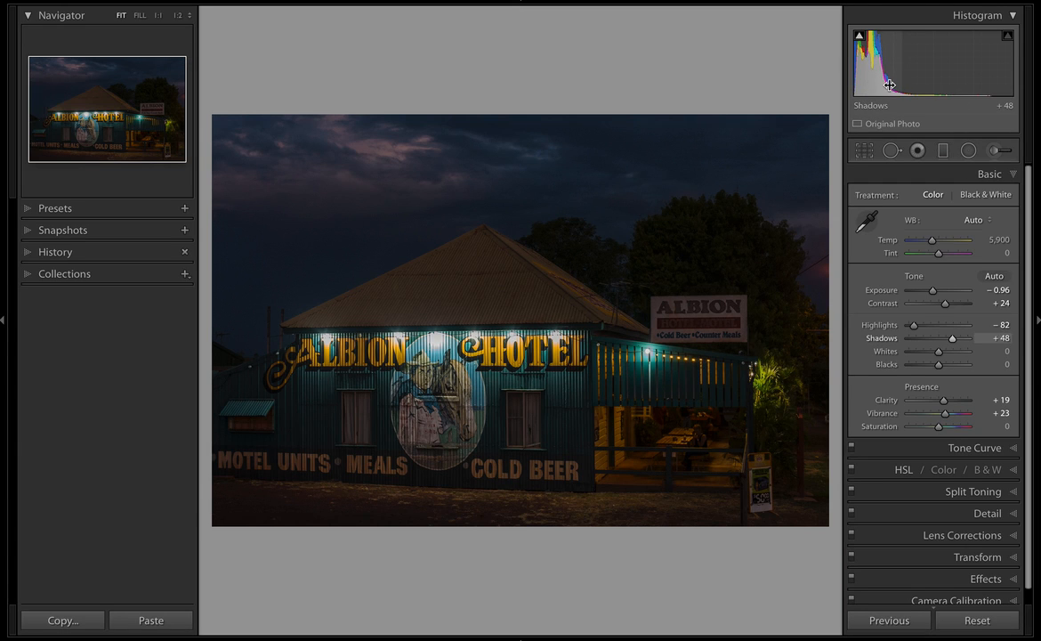
{"action": "mouse_move", "coordinate": [883, 93]}
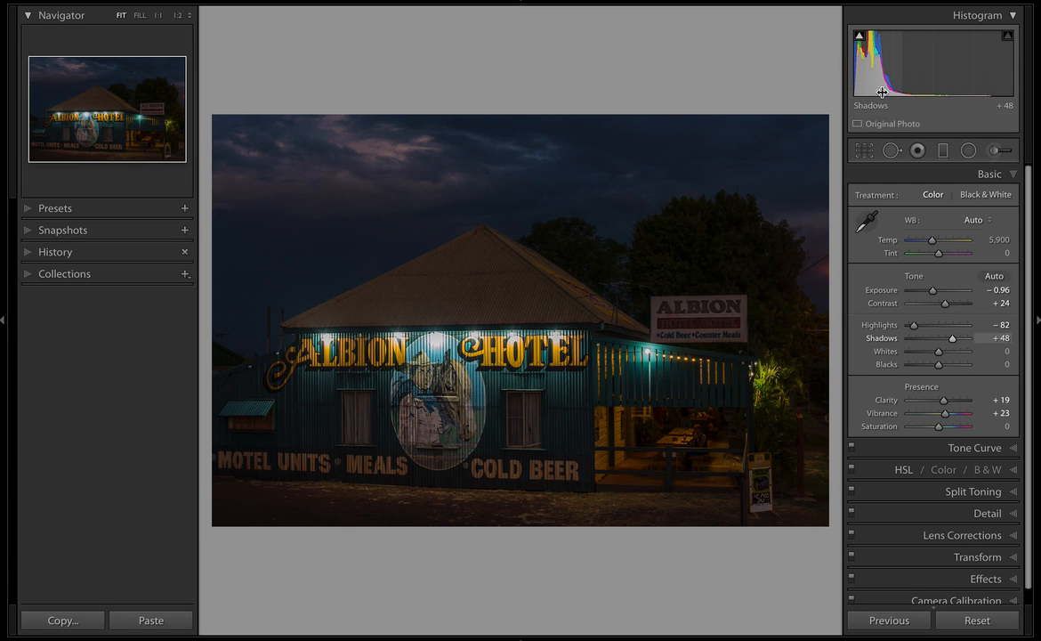
{"action": "mouse_move", "coordinate": [993, 46]}
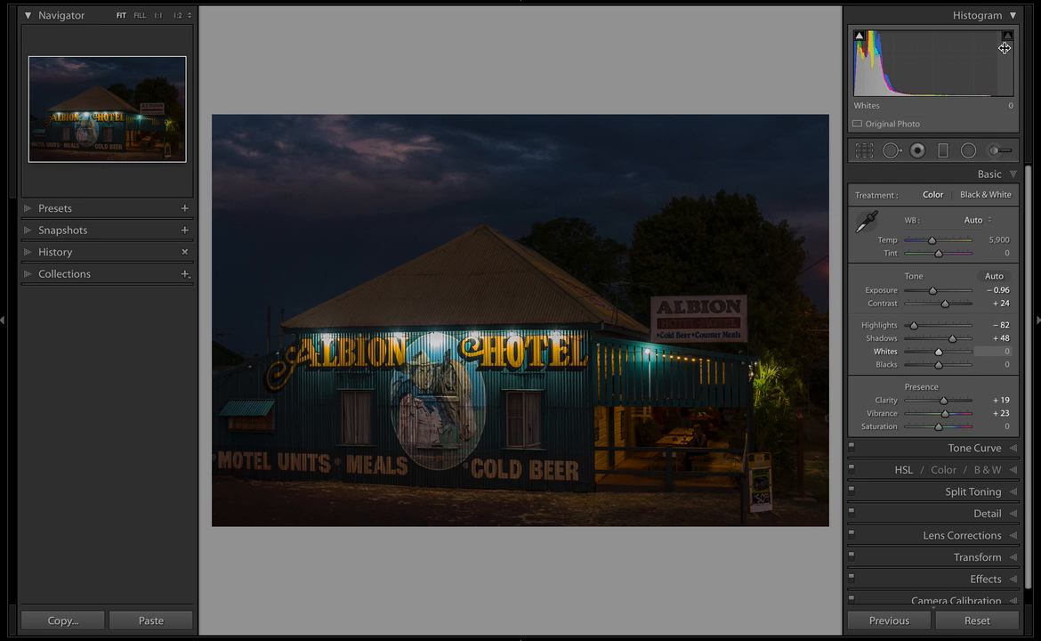
{"action": "mouse_move", "coordinate": [997, 61]}
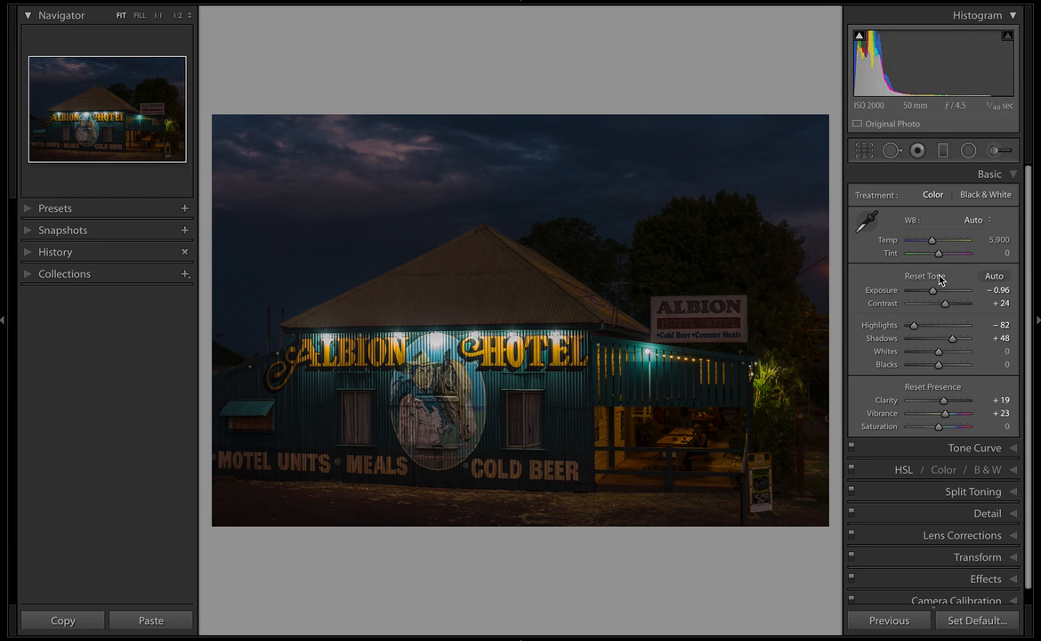
{"action": "mouse_move", "coordinate": [911, 283]}
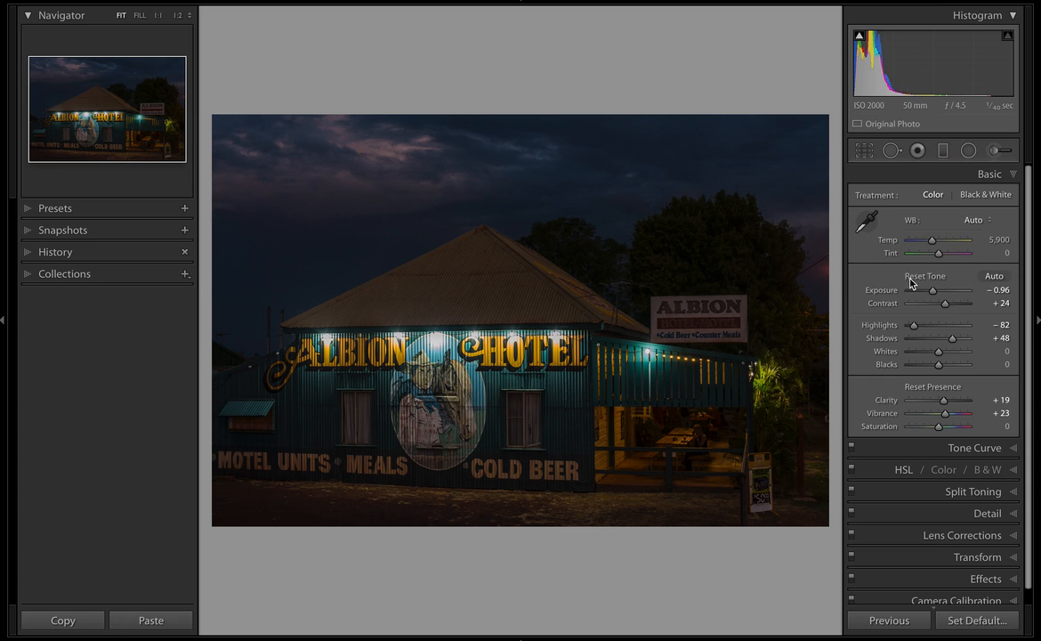
{"action": "mouse_move", "coordinate": [926, 281]}
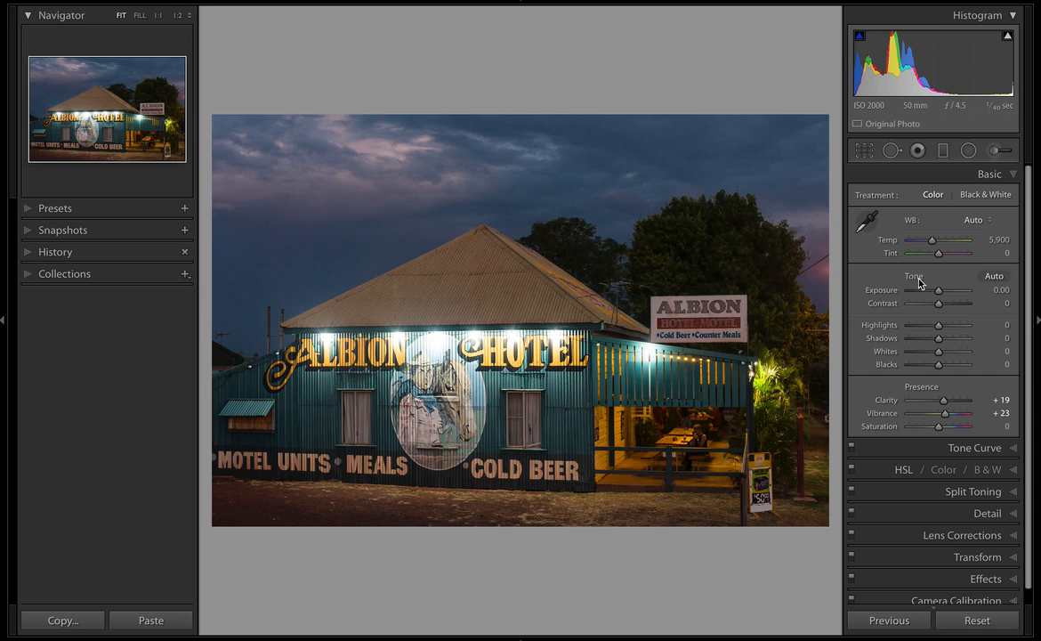
{"action": "mouse_move", "coordinate": [817, 212]}
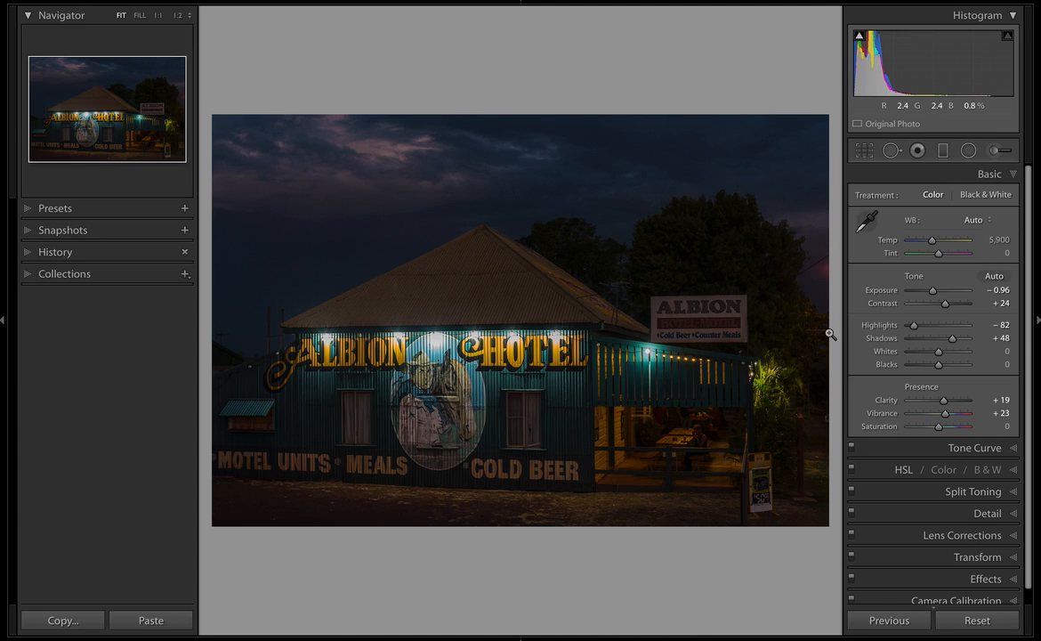
{"action": "mouse_move", "coordinate": [815, 368]}
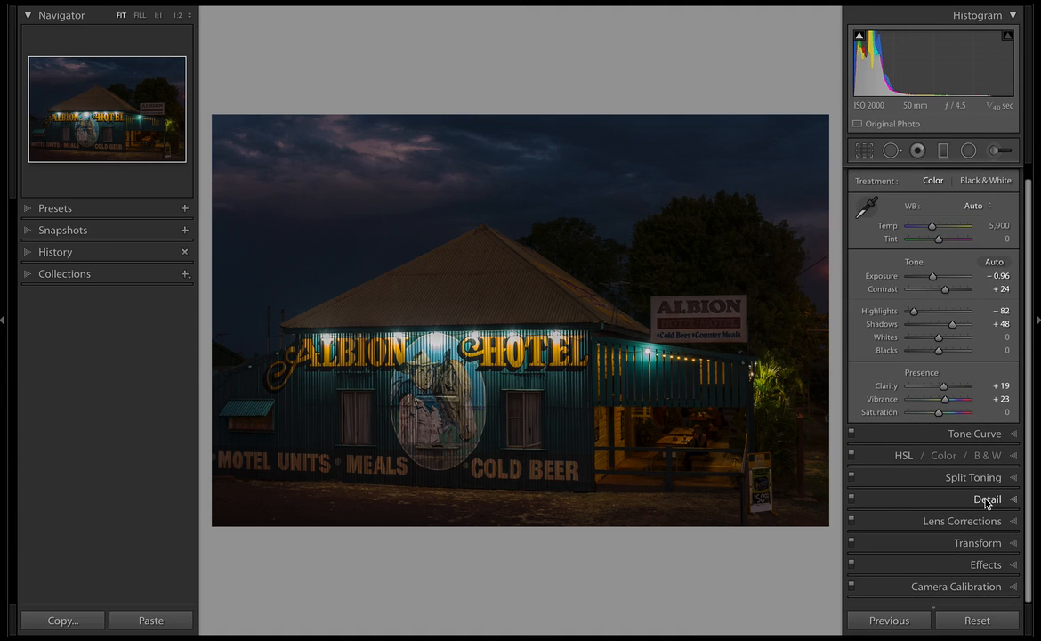
{"action": "left_click", "coordinate": [986, 498]}
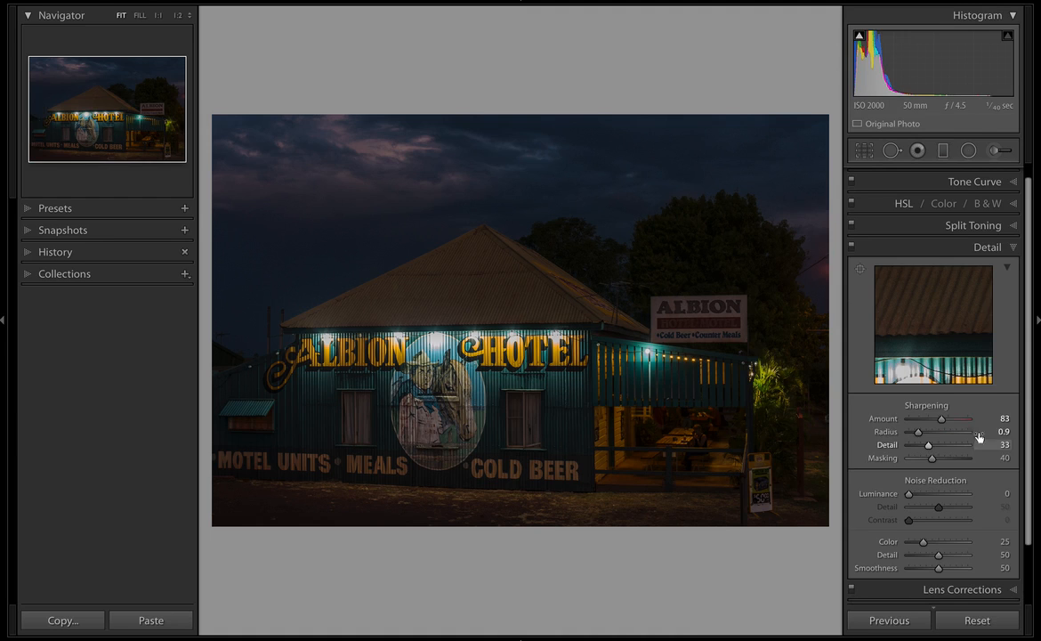
{"action": "mouse_move", "coordinate": [936, 344]}
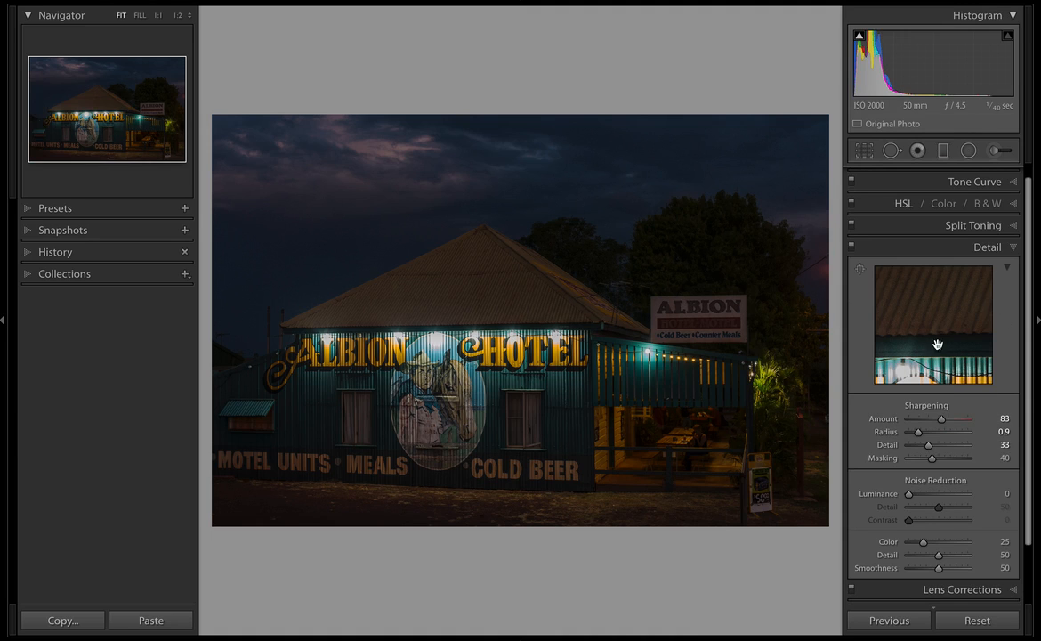
{"action": "mouse_move", "coordinate": [958, 472]}
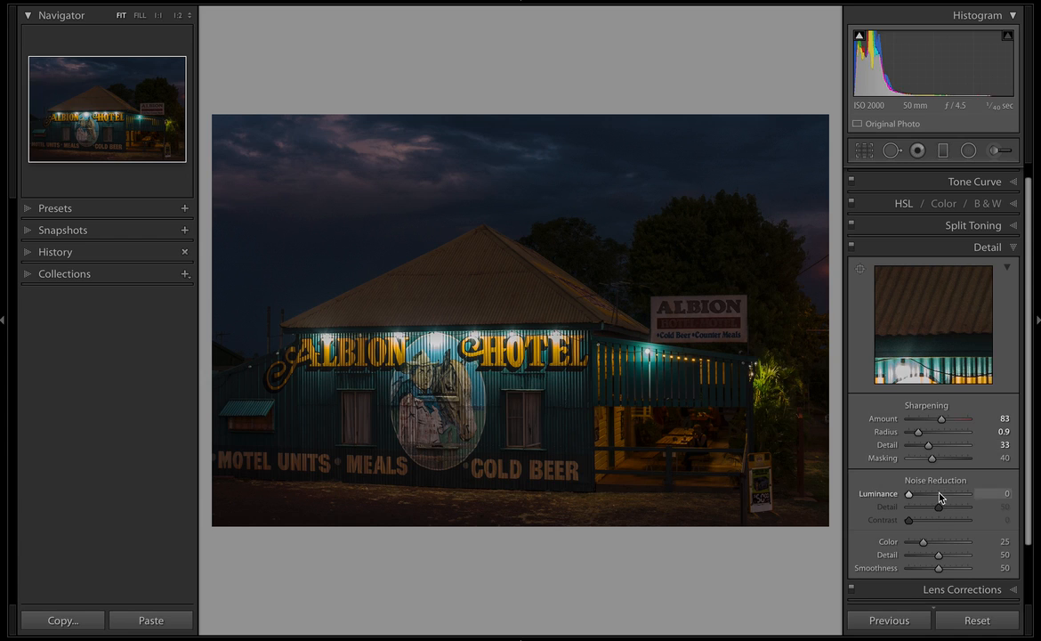
{"action": "mouse_move", "coordinate": [940, 499]}
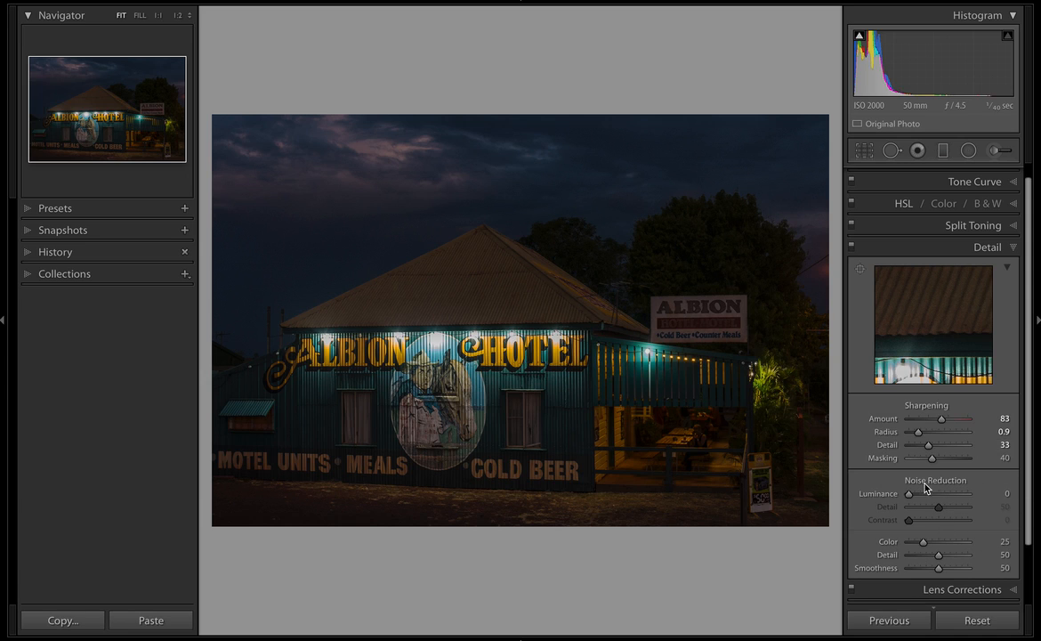
{"action": "mouse_move", "coordinate": [906, 497]}
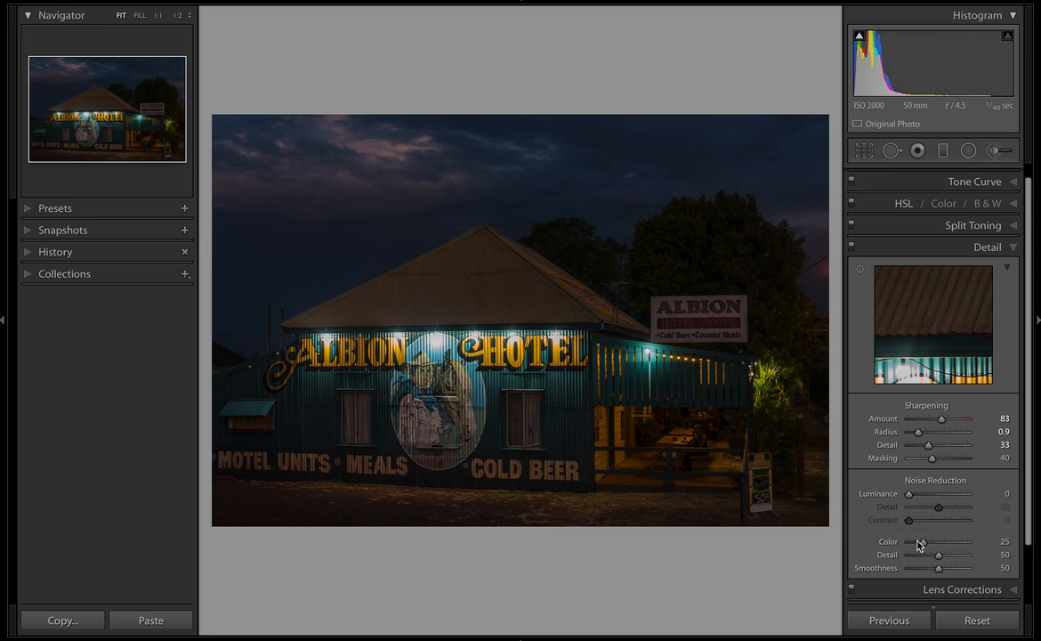
{"action": "mouse_move", "coordinate": [908, 552]}
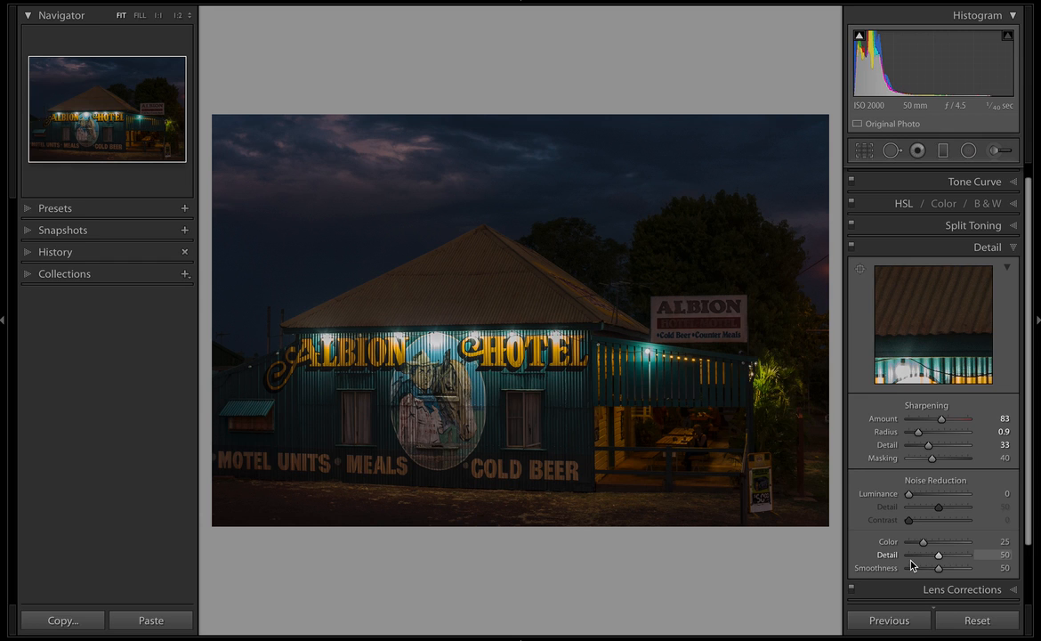
{"action": "mouse_move", "coordinate": [495, 218]}
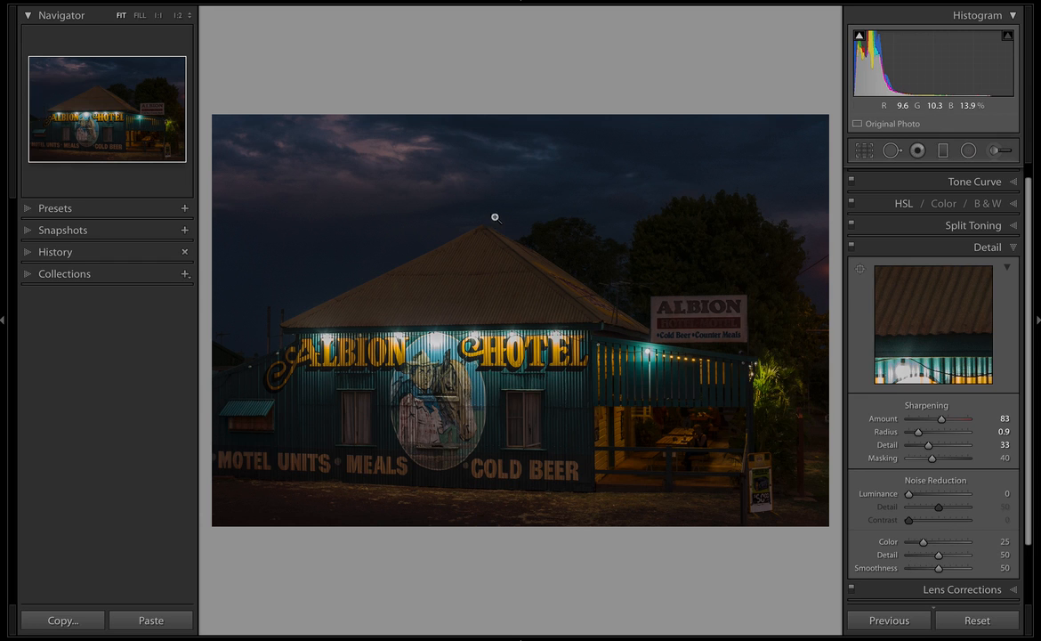
{"action": "left_click", "coordinate": [179, 14]}
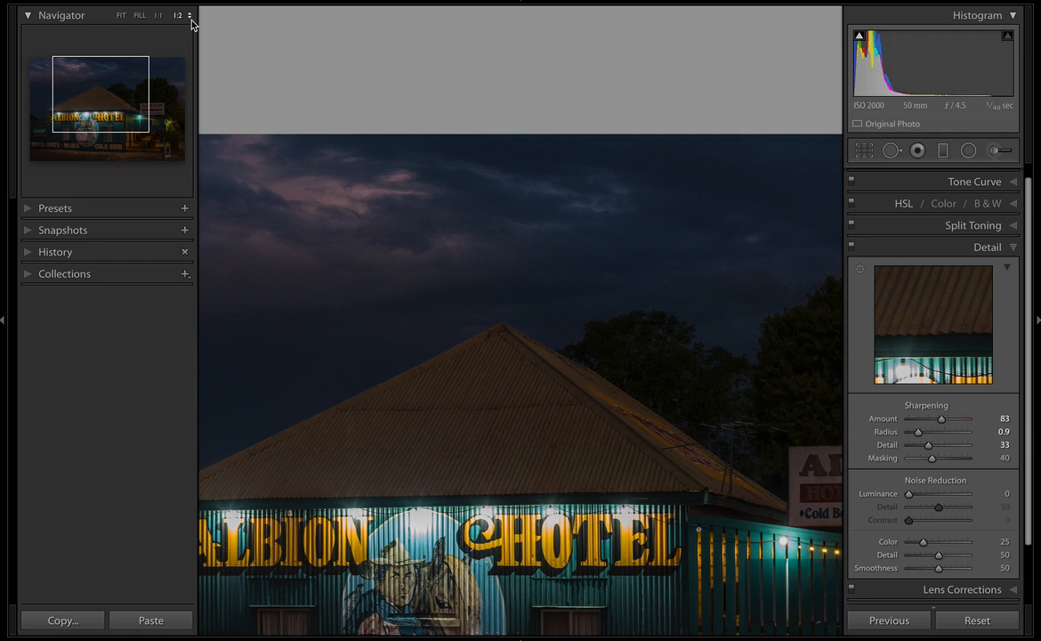
Step: Magnify the photo to 3:1 and pan the close-up onto the roof peak and grainy sky
{"action": "left_click", "coordinate": [181, 14]}
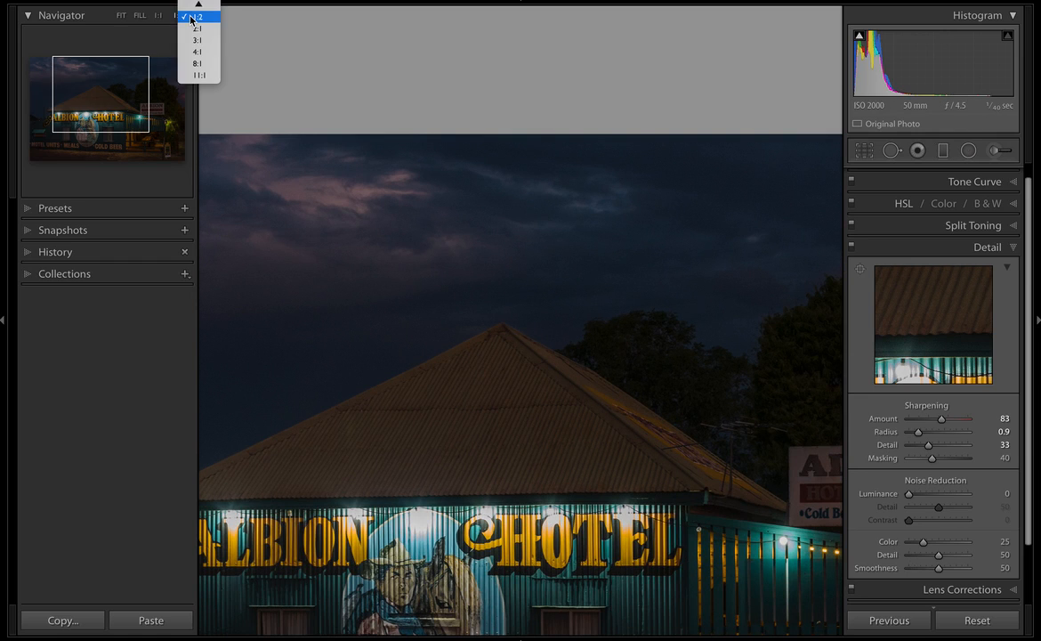
{"action": "mouse_move", "coordinate": [197, 42]}
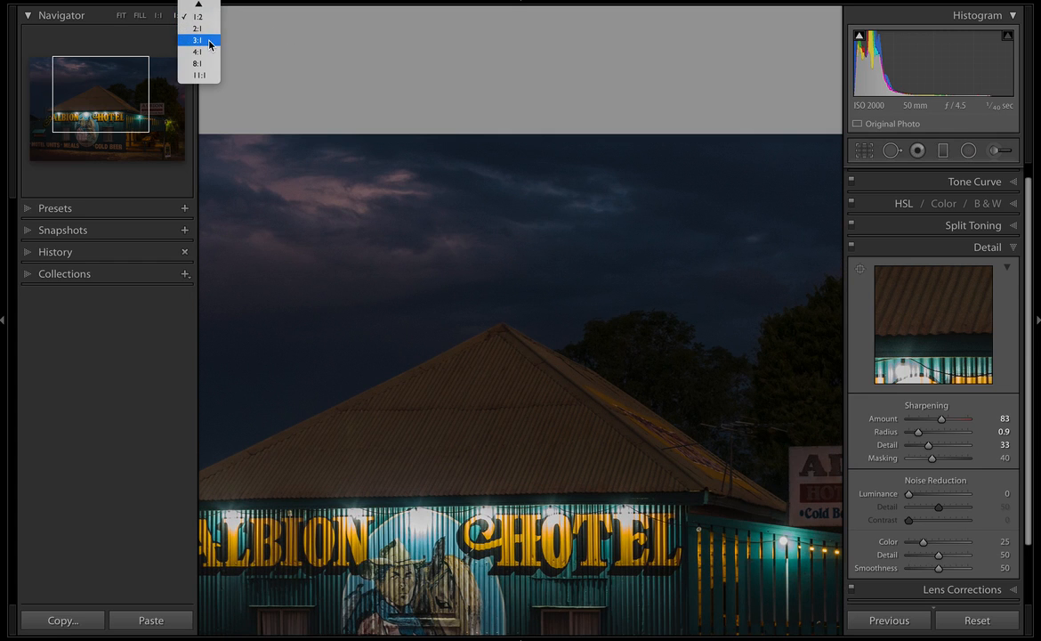
{"action": "left_click", "coordinate": [196, 41]}
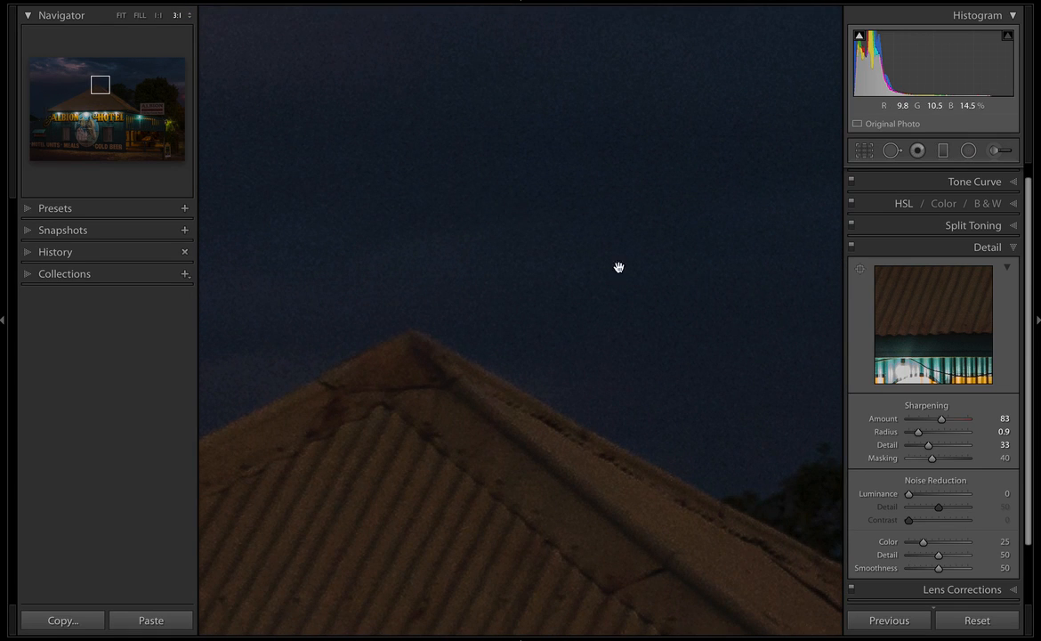
{"action": "left_click_drag", "start_coordinate": [619, 267], "coordinate": [549, 250]}
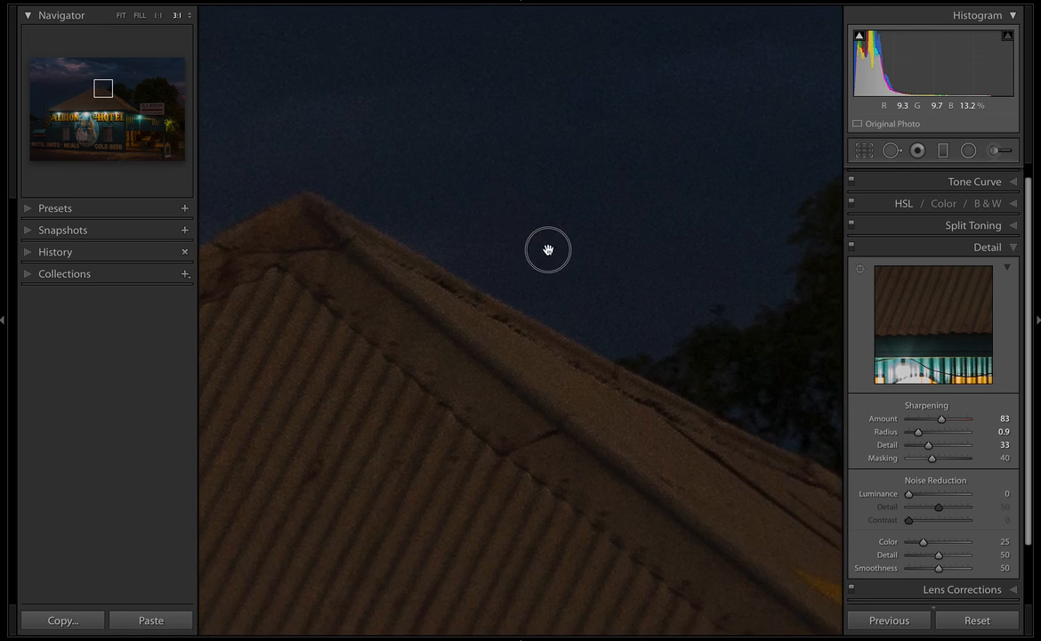
{"action": "left_click_drag", "start_coordinate": [549, 249], "coordinate": [547, 296]}
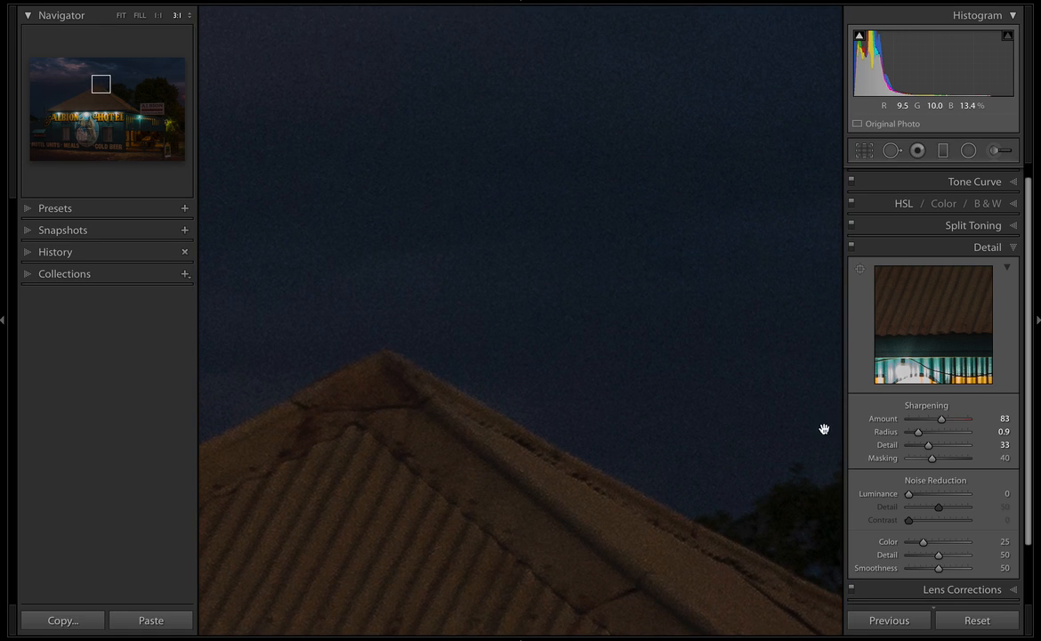
{"action": "mouse_move", "coordinate": [908, 496]}
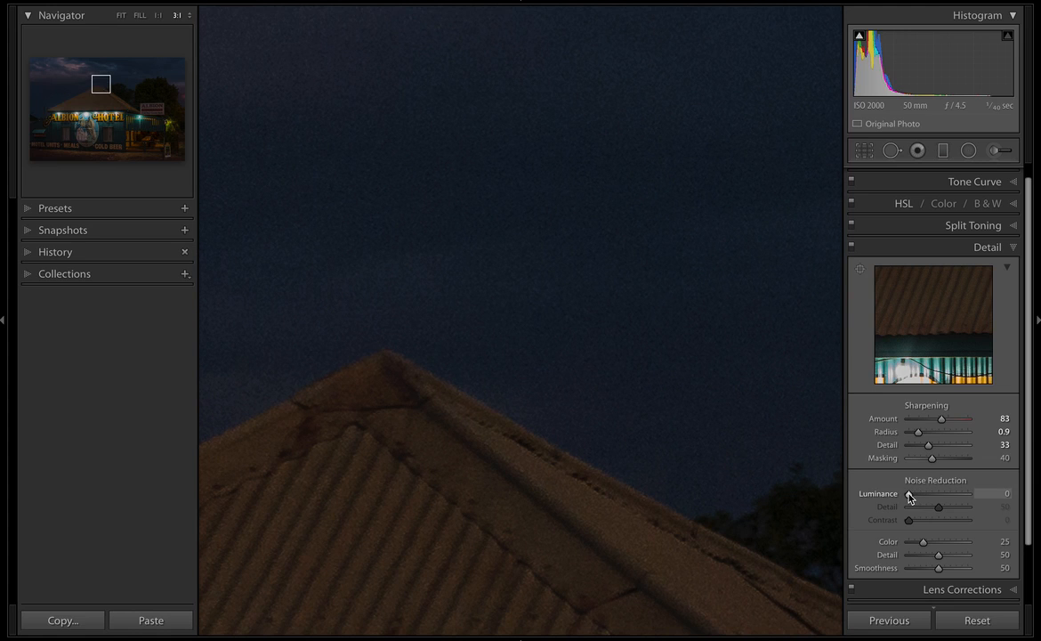
Step: Sweep Luminance noise reduction between its extremes to compare, then settle it at 36
{"action": "left_click_drag", "start_coordinate": [910, 493], "coordinate": [970, 493]}
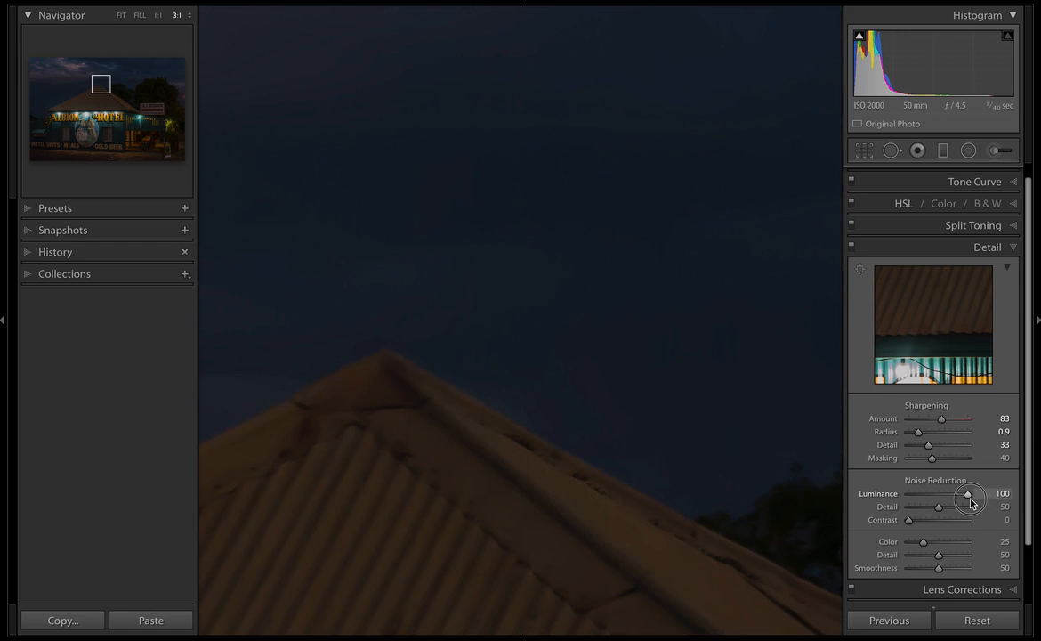
{"action": "left_click_drag", "start_coordinate": [969, 493], "coordinate": [908, 493]}
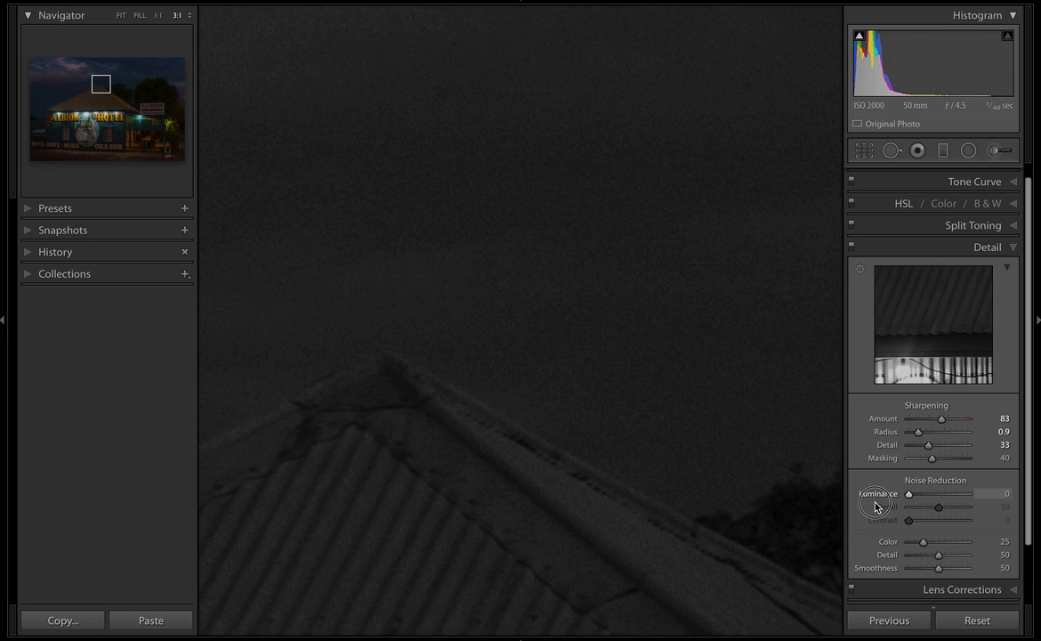
{"action": "left_click_drag", "start_coordinate": [910, 493], "coordinate": [929, 493]}
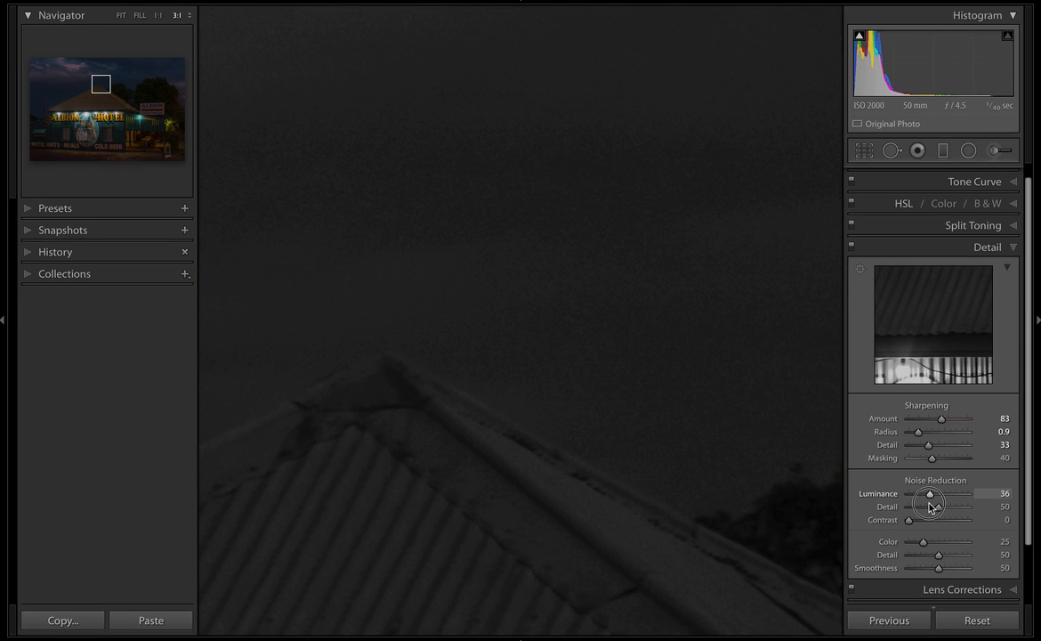
{"action": "left_click_drag", "start_coordinate": [931, 493], "coordinate": [960, 493]}
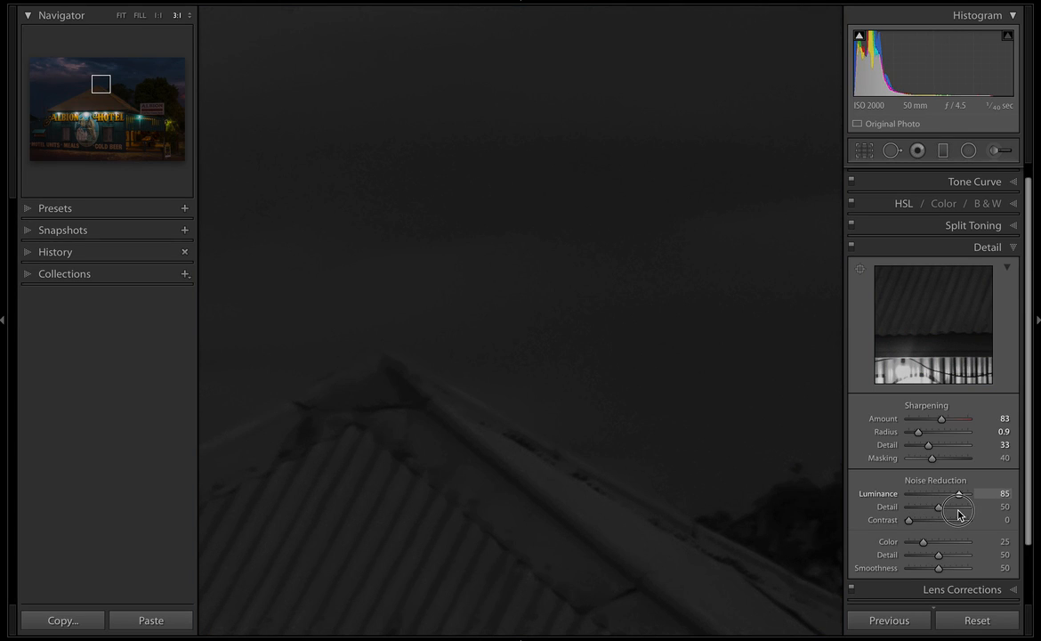
{"action": "left_click_drag", "start_coordinate": [960, 493], "coordinate": [933, 493]}
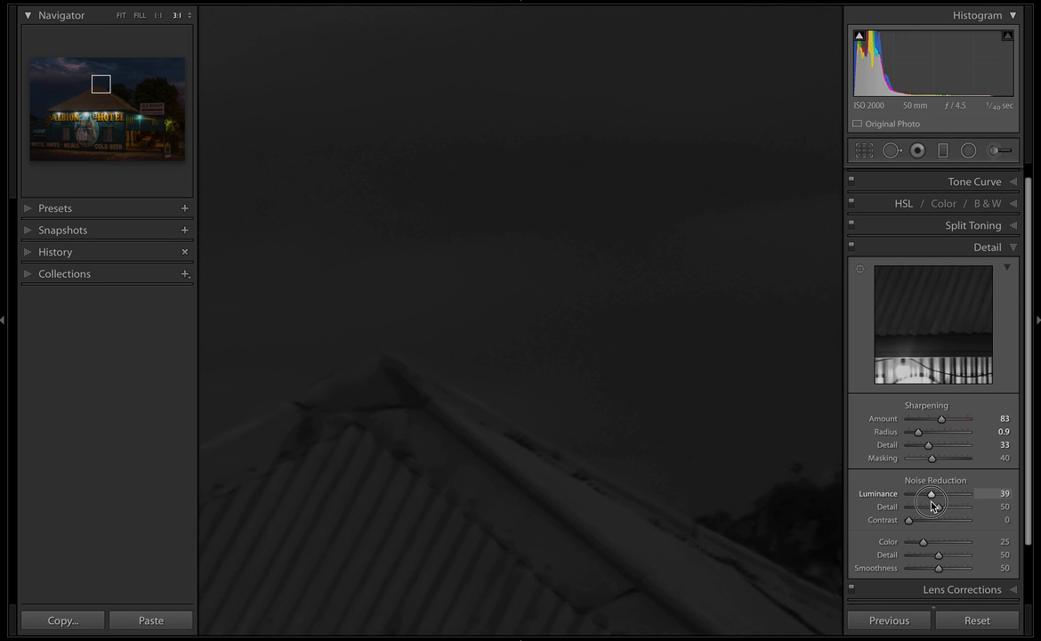
{"action": "left_click_drag", "start_coordinate": [934, 494], "coordinate": [929, 494]}
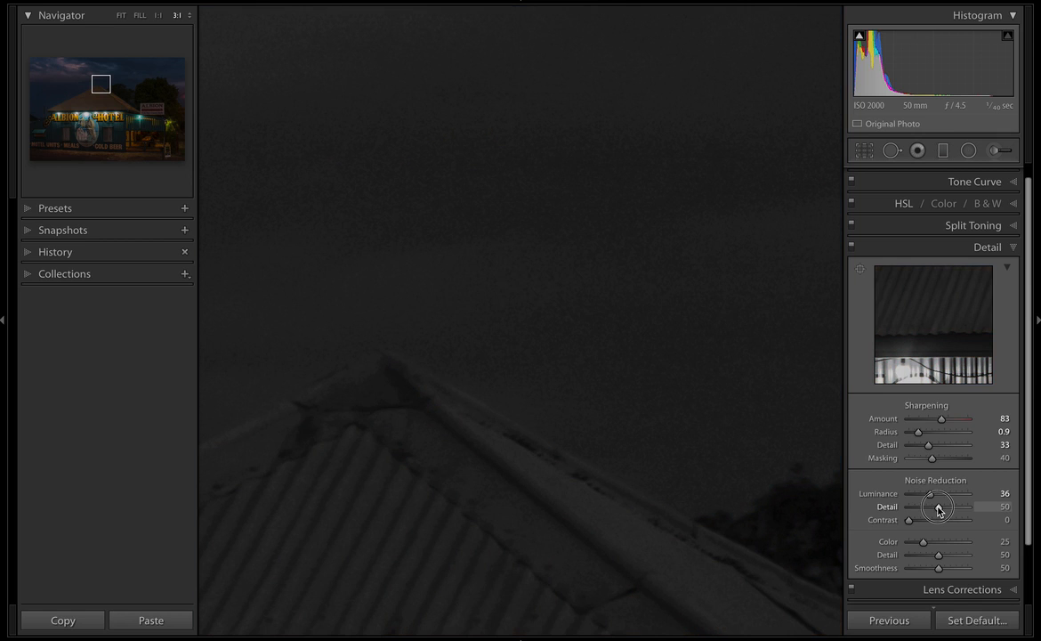
Step: Compare luminance Detail at 0 and 100, then leave it at 64
{"action": "left_click_drag", "start_coordinate": [940, 505], "coordinate": [979, 505]}
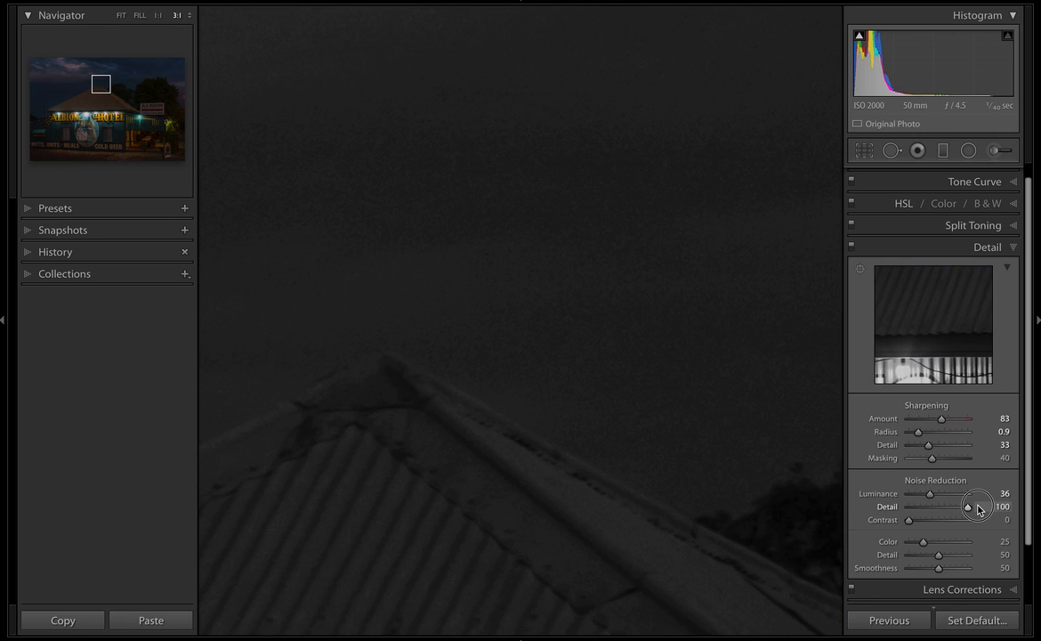
{"action": "left_click_drag", "start_coordinate": [961, 506], "coordinate": [909, 506]}
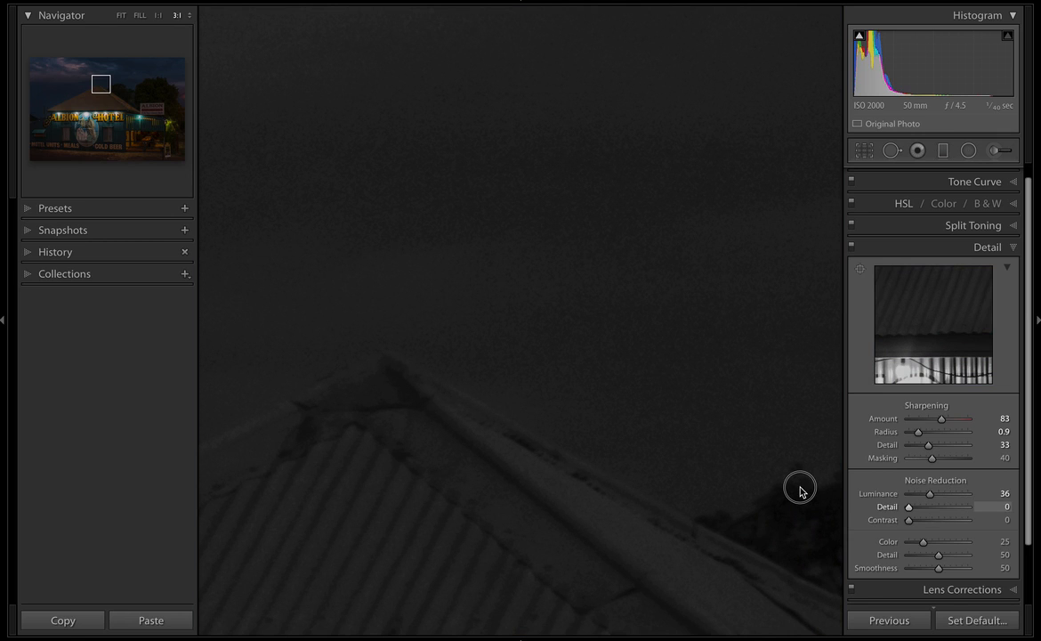
{"action": "left_click_drag", "start_coordinate": [910, 505], "coordinate": [968, 506]}
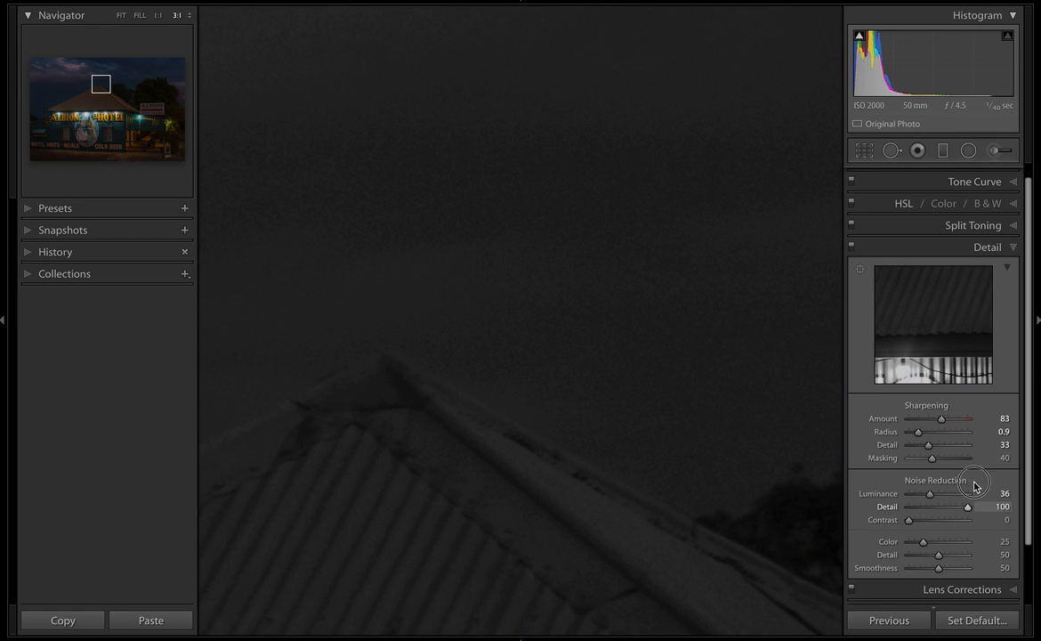
{"action": "left_click_drag", "start_coordinate": [968, 506], "coordinate": [942, 506]}
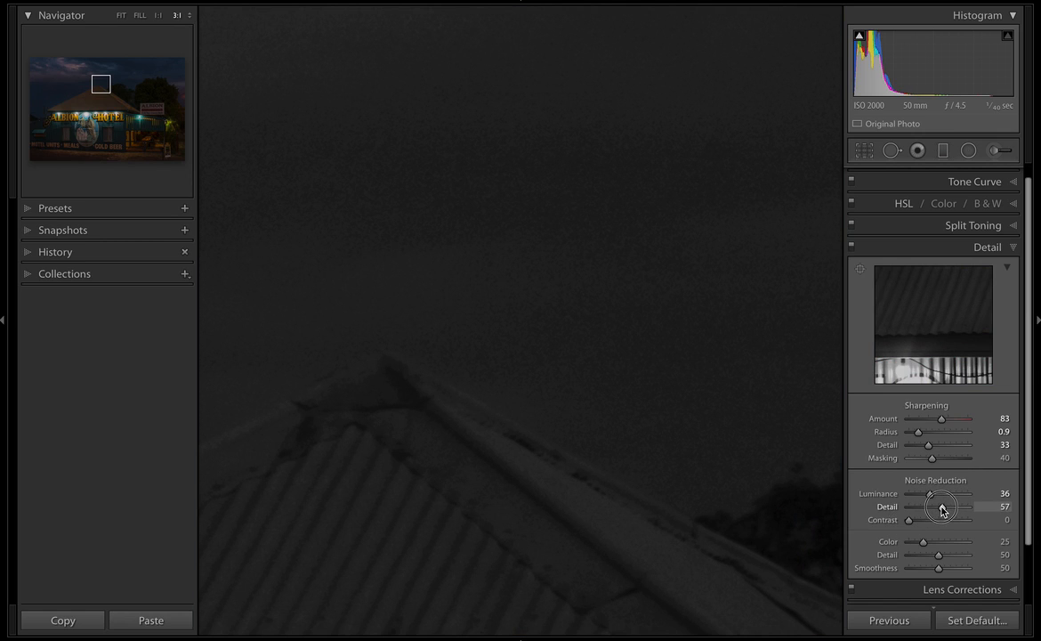
{"action": "left_click_drag", "start_coordinate": [934, 505], "coordinate": [947, 506]}
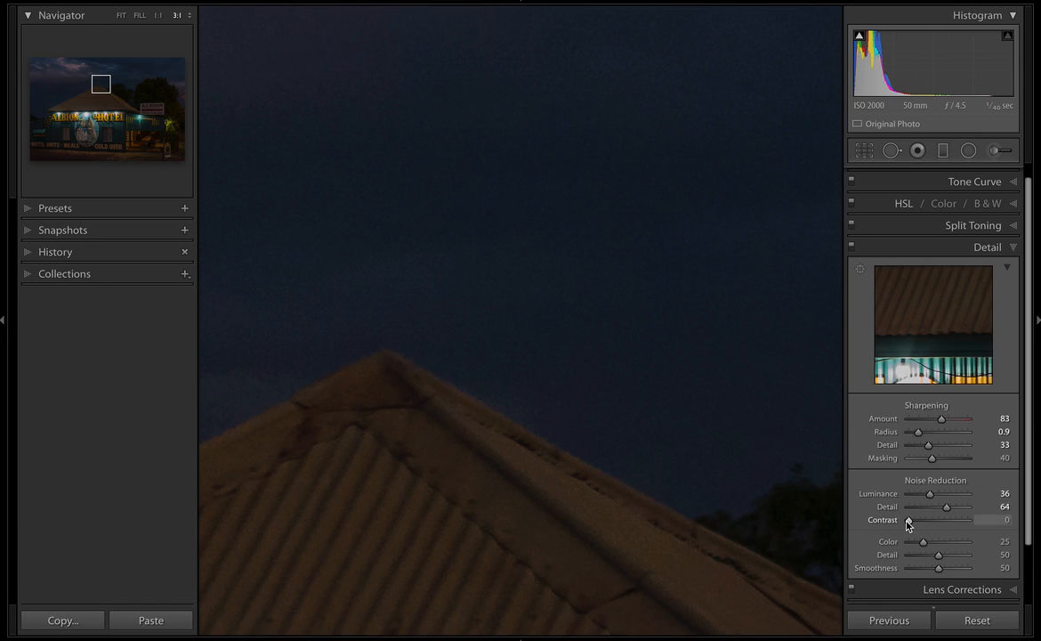
Step: Compare luminance Contrast at 100 and 0, then set it to 65
{"action": "left_click_drag", "start_coordinate": [908, 520], "coordinate": [913, 520]}
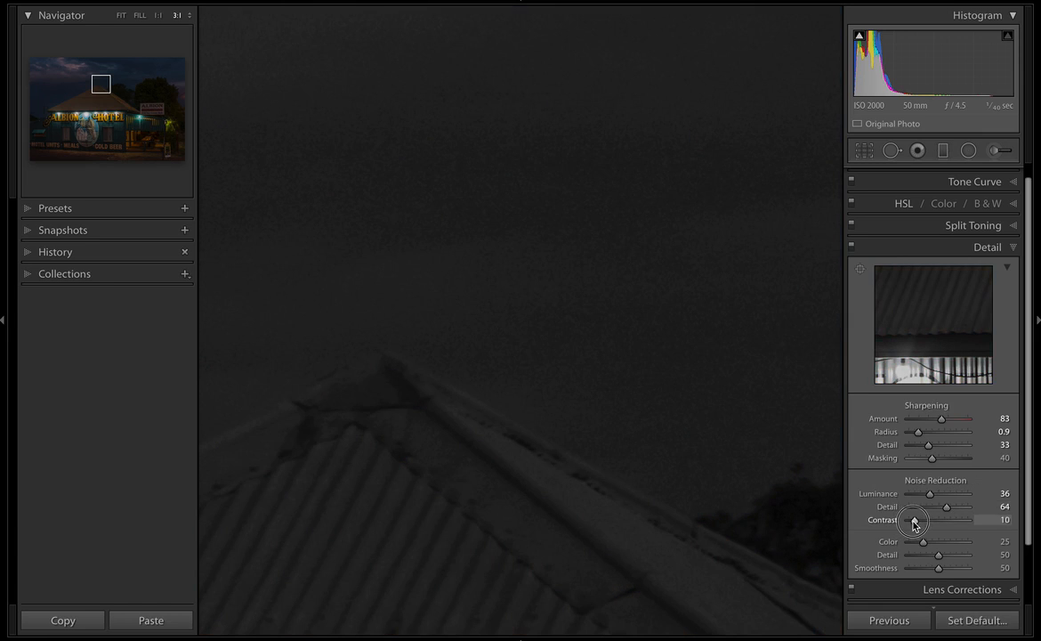
{"action": "left_click_drag", "start_coordinate": [911, 519], "coordinate": [937, 519]}
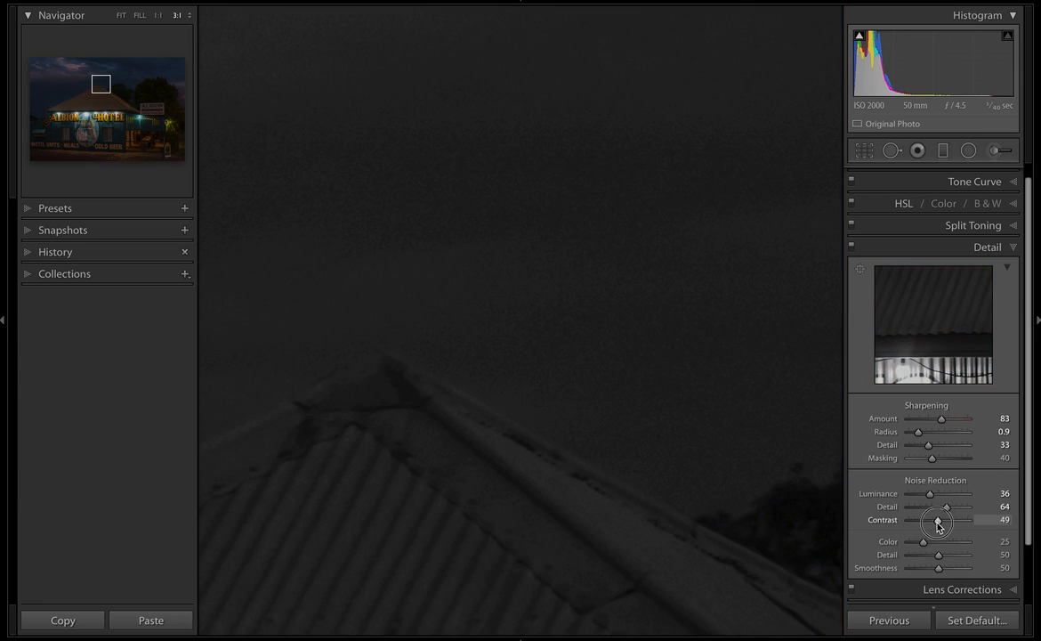
{"action": "left_click_drag", "start_coordinate": [936, 520], "coordinate": [969, 520]}
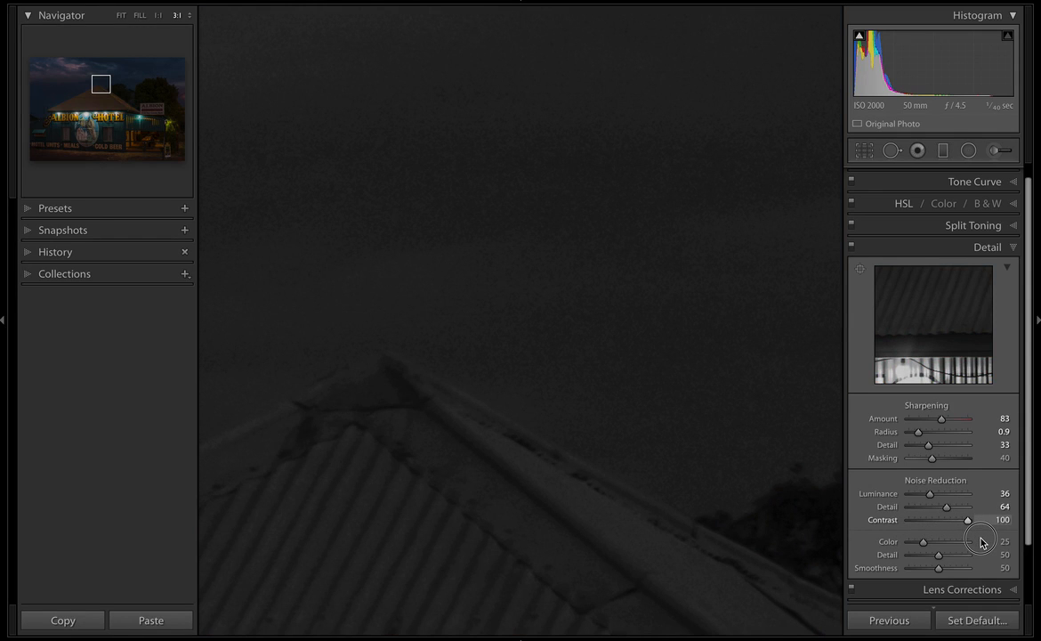
{"action": "left_click_drag", "start_coordinate": [965, 520], "coordinate": [908, 520]}
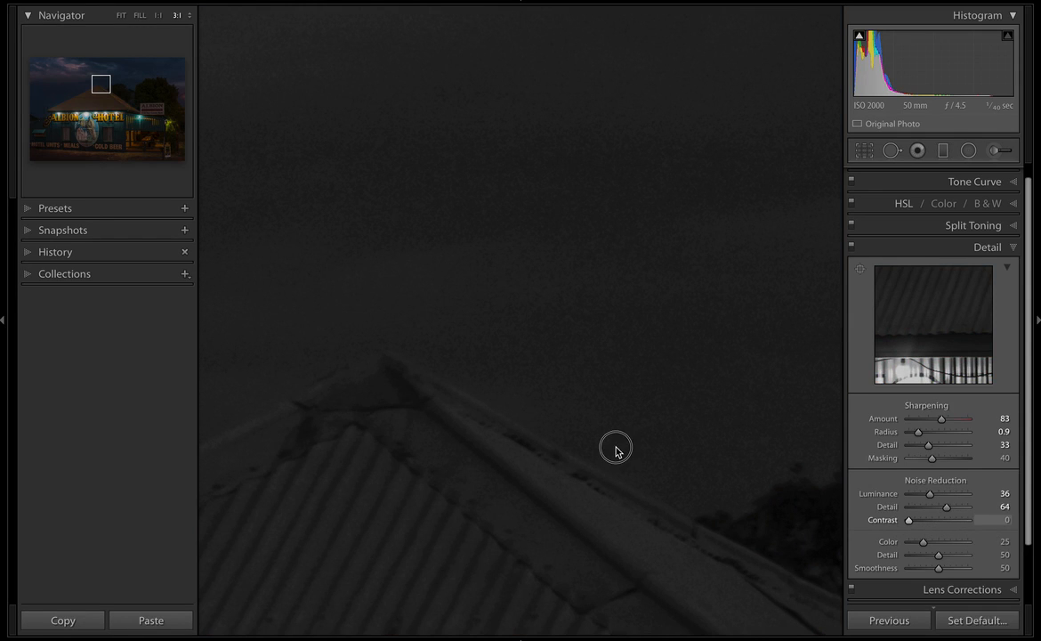
{"action": "left_click_drag", "start_coordinate": [908, 520], "coordinate": [958, 520]}
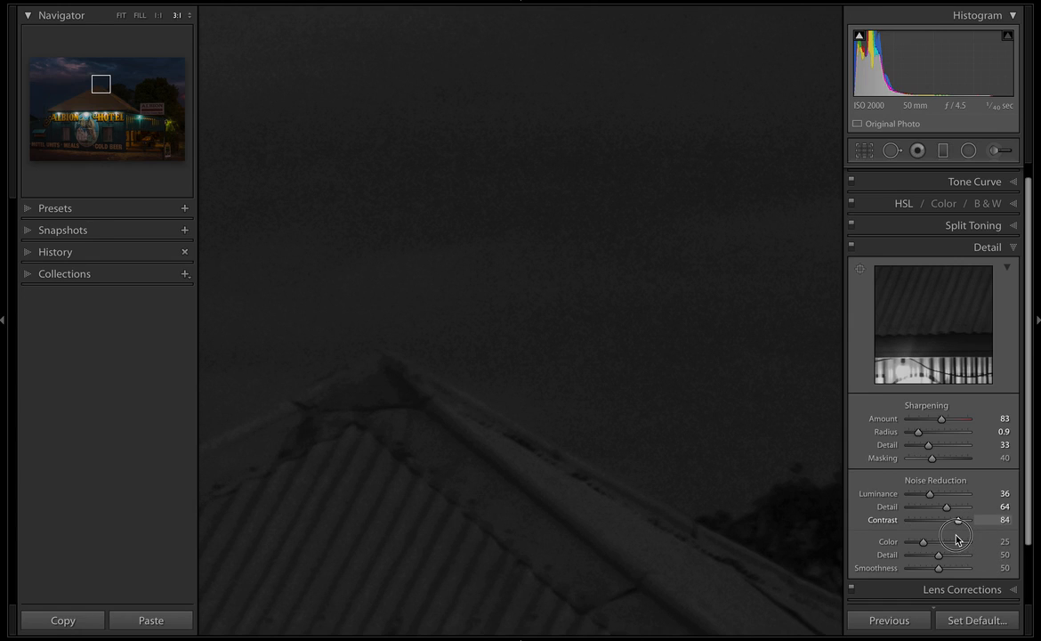
{"action": "left_click_drag", "start_coordinate": [958, 520], "coordinate": [940, 520]}
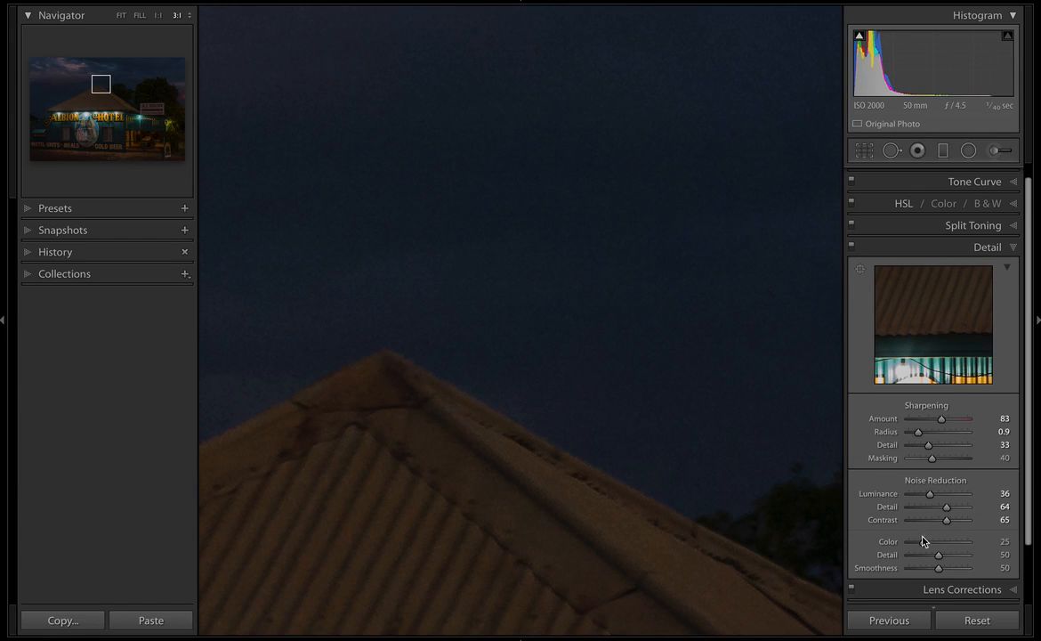
{"action": "mouse_move", "coordinate": [922, 546]}
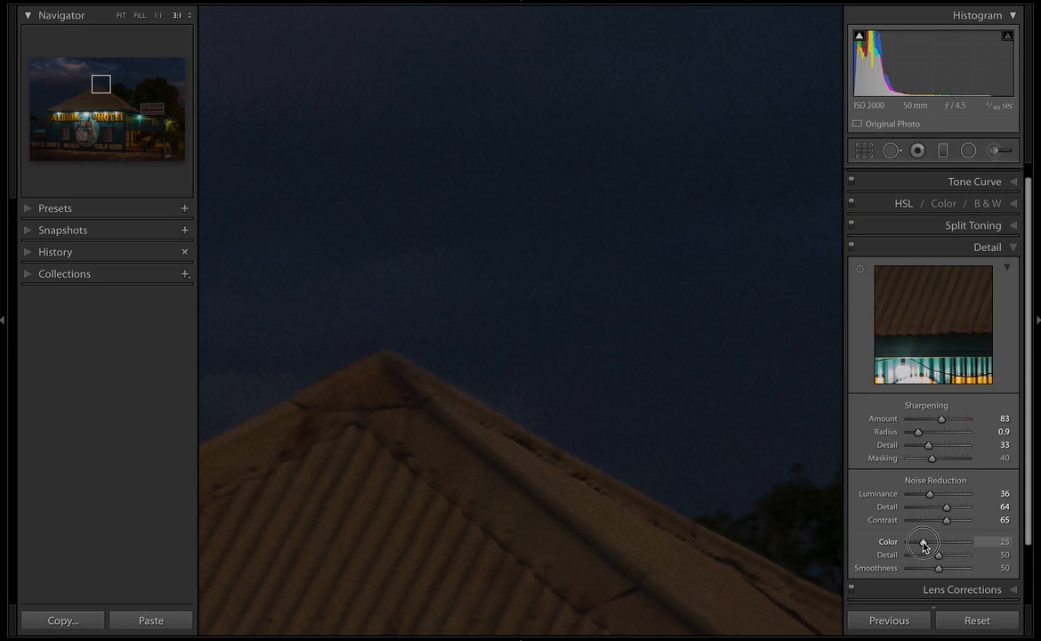
Step: Try Color noise reduction at 0 and 90, then set it to 64
{"action": "left_click_drag", "start_coordinate": [924, 541], "coordinate": [969, 541]}
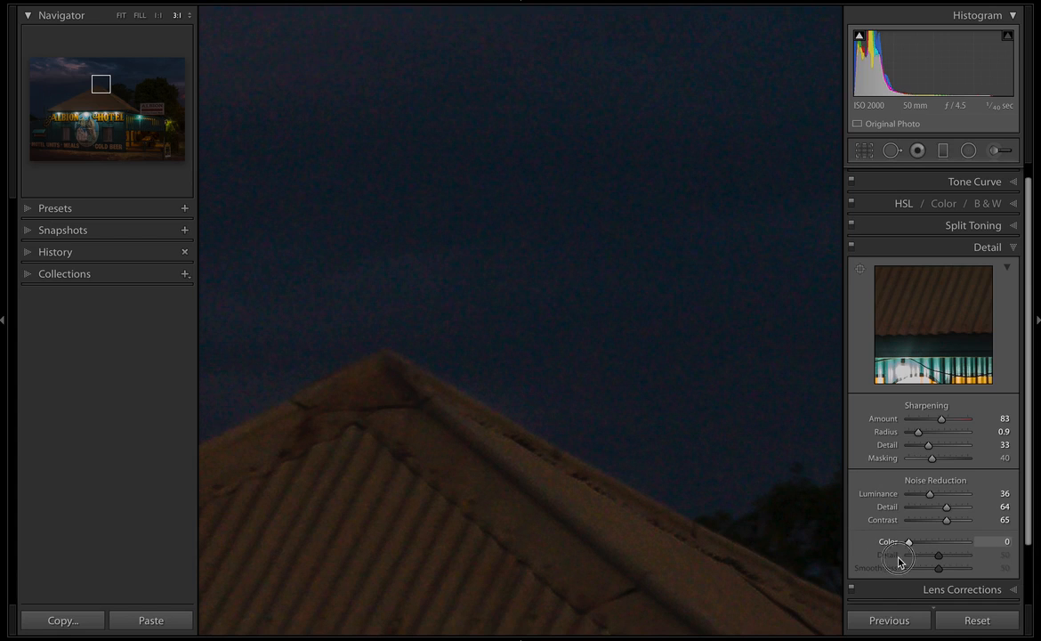
{"action": "left_click_drag", "start_coordinate": [908, 541], "coordinate": [983, 542]}
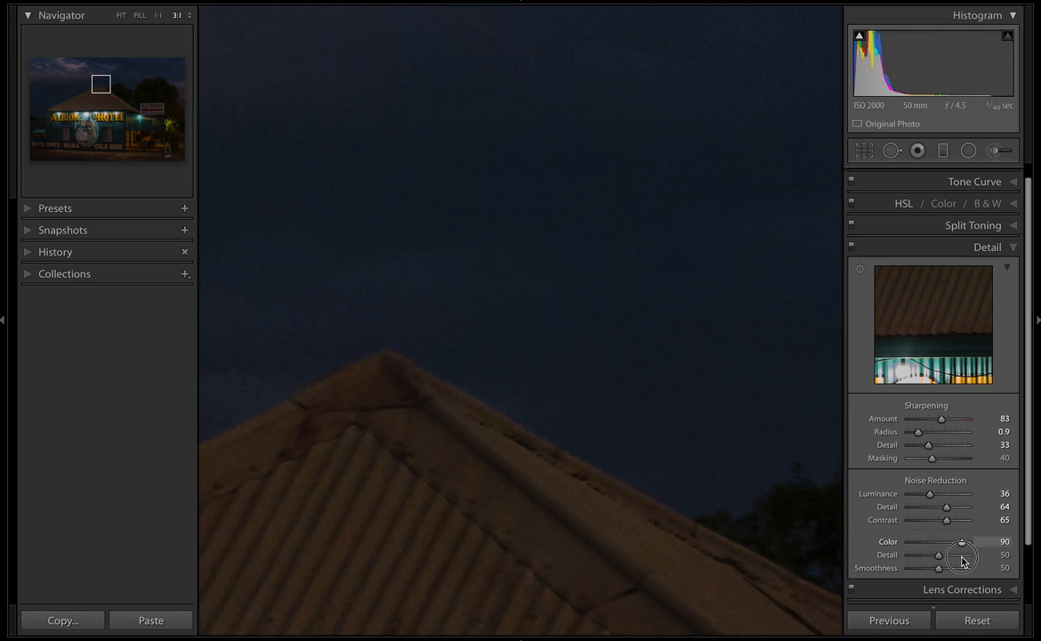
{"action": "left_click_drag", "start_coordinate": [982, 541], "coordinate": [936, 555]}
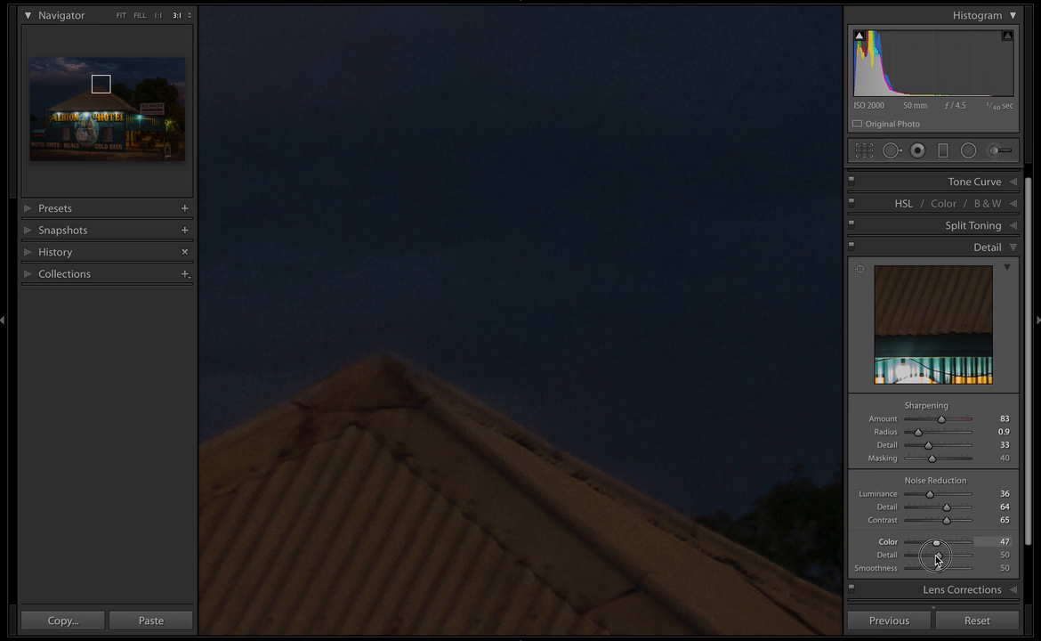
{"action": "left_click_drag", "start_coordinate": [933, 554], "coordinate": [941, 553]}
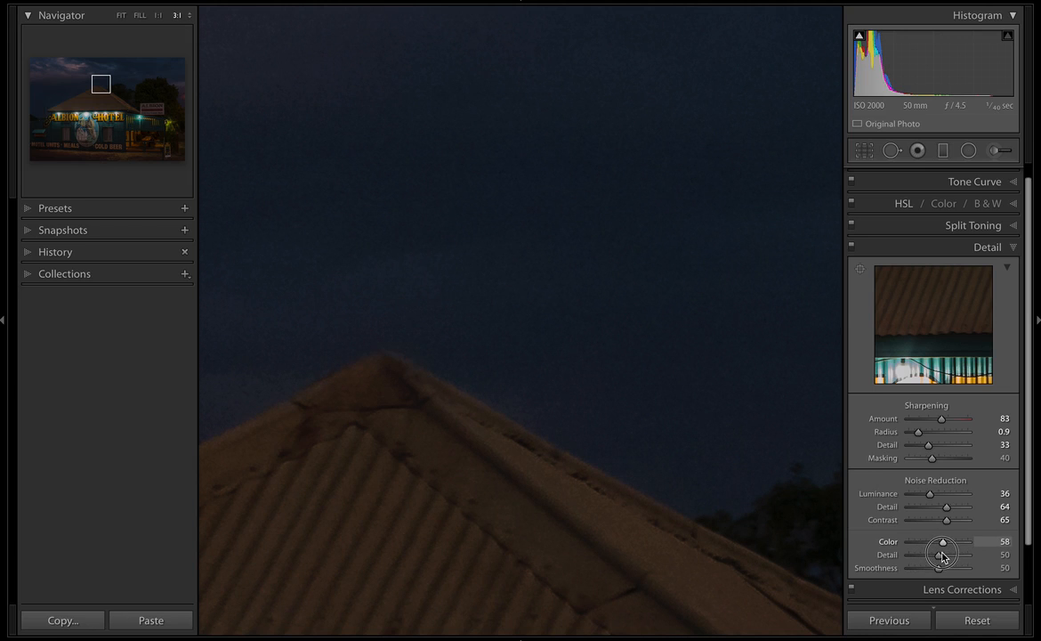
{"action": "left_click_drag", "start_coordinate": [943, 552], "coordinate": [922, 552]}
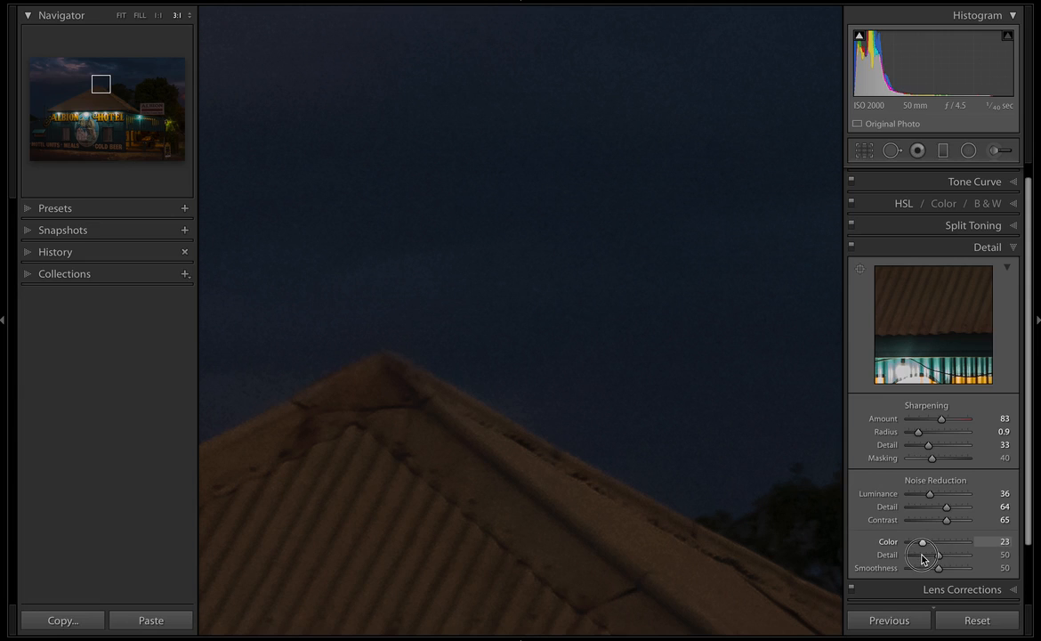
{"action": "left_click_drag", "start_coordinate": [925, 551], "coordinate": [947, 546]}
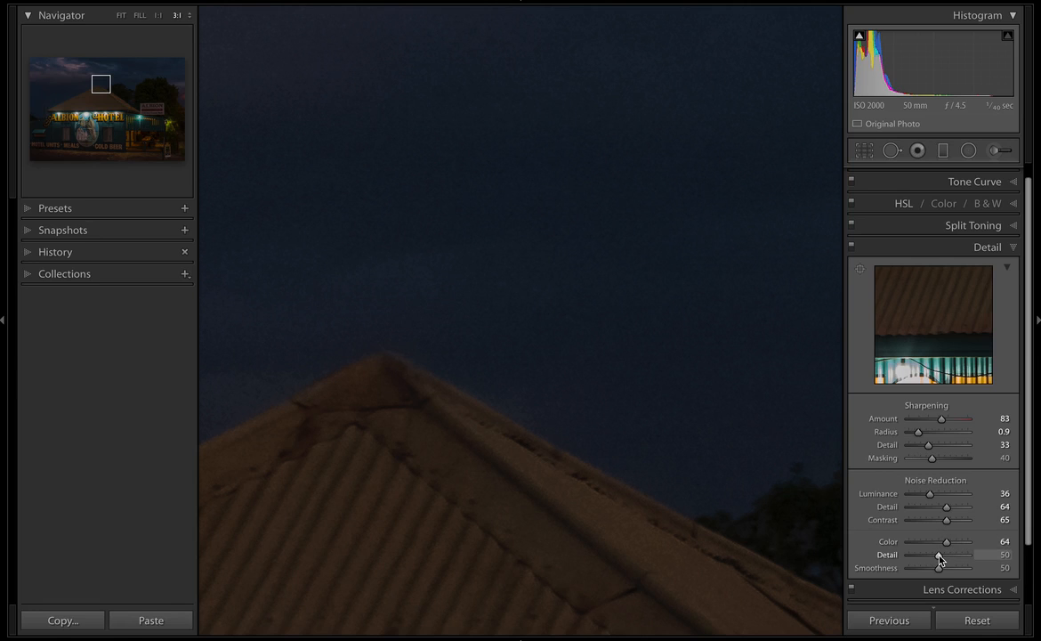
Step: Compare color noise Detail at 0 and higher values, then raise it to 96
{"action": "left_click_drag", "start_coordinate": [940, 556], "coordinate": [968, 555]}
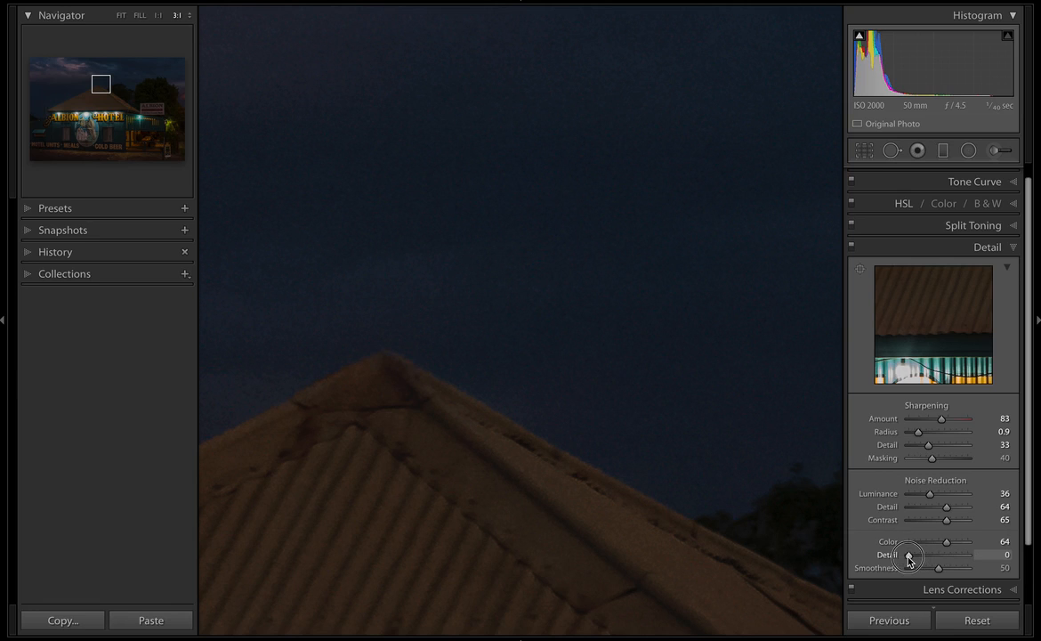
{"action": "left_click_drag", "start_coordinate": [908, 555], "coordinate": [952, 556]}
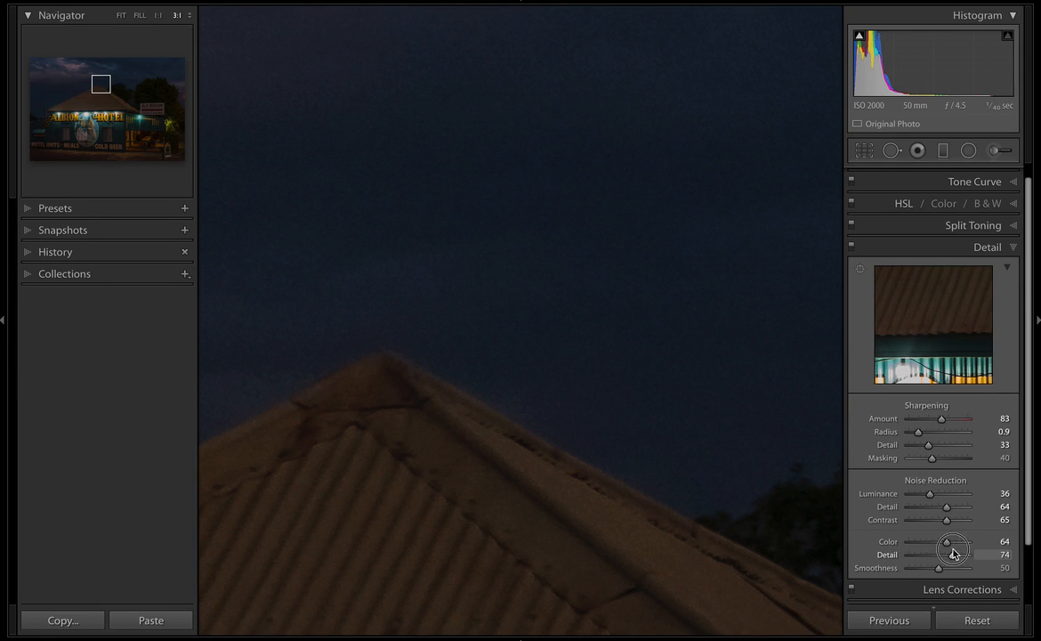
{"action": "left_click_drag", "start_coordinate": [952, 554], "coordinate": [908, 554]}
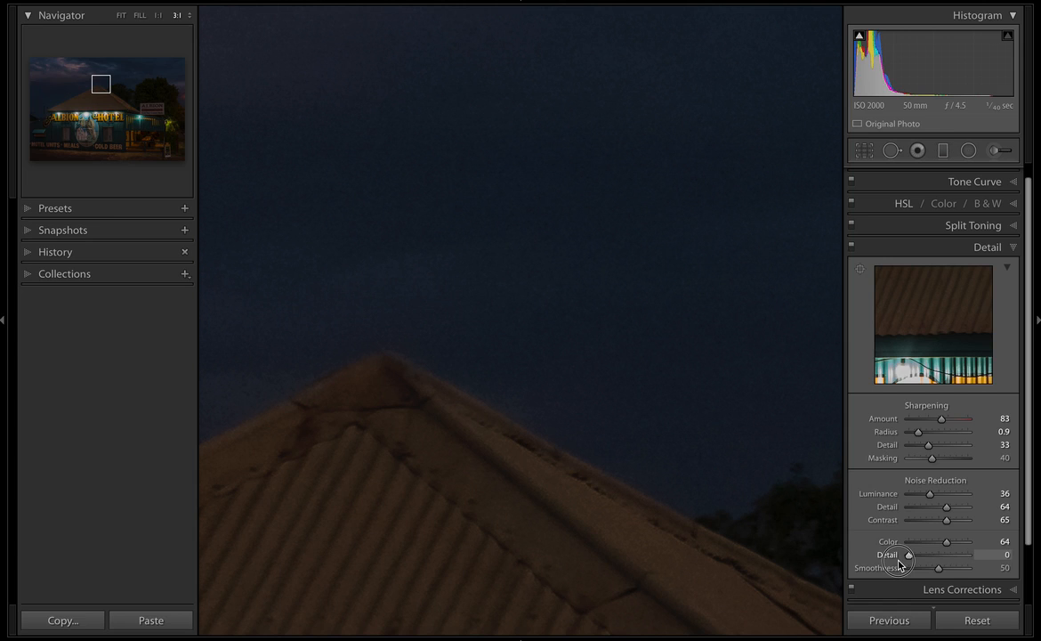
{"action": "left_click_drag", "start_coordinate": [910, 556], "coordinate": [959, 555]}
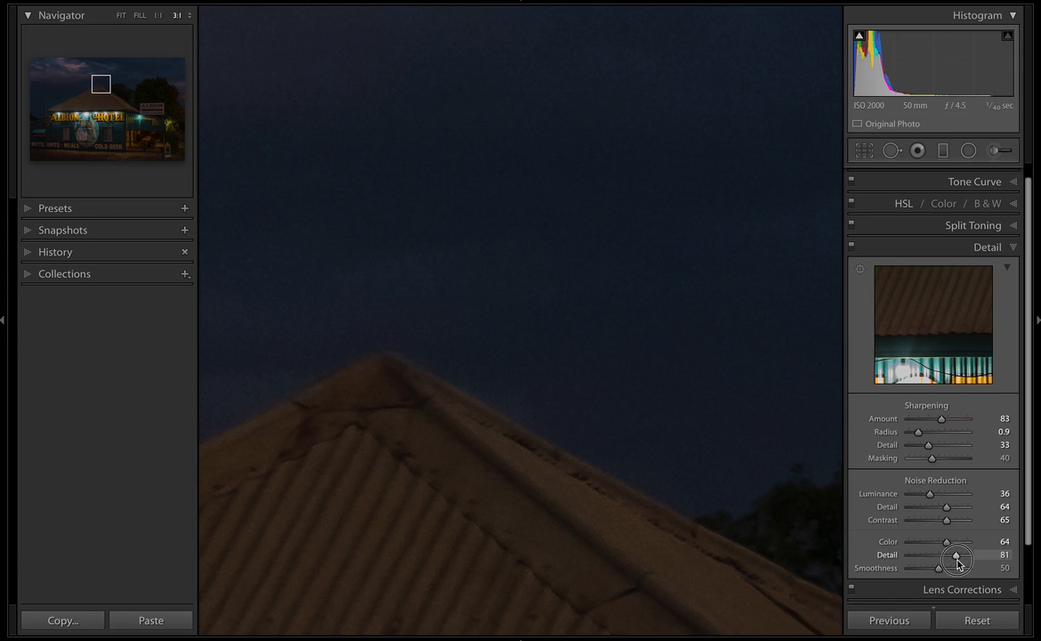
{"action": "left_click_drag", "start_coordinate": [954, 559], "coordinate": [964, 559]}
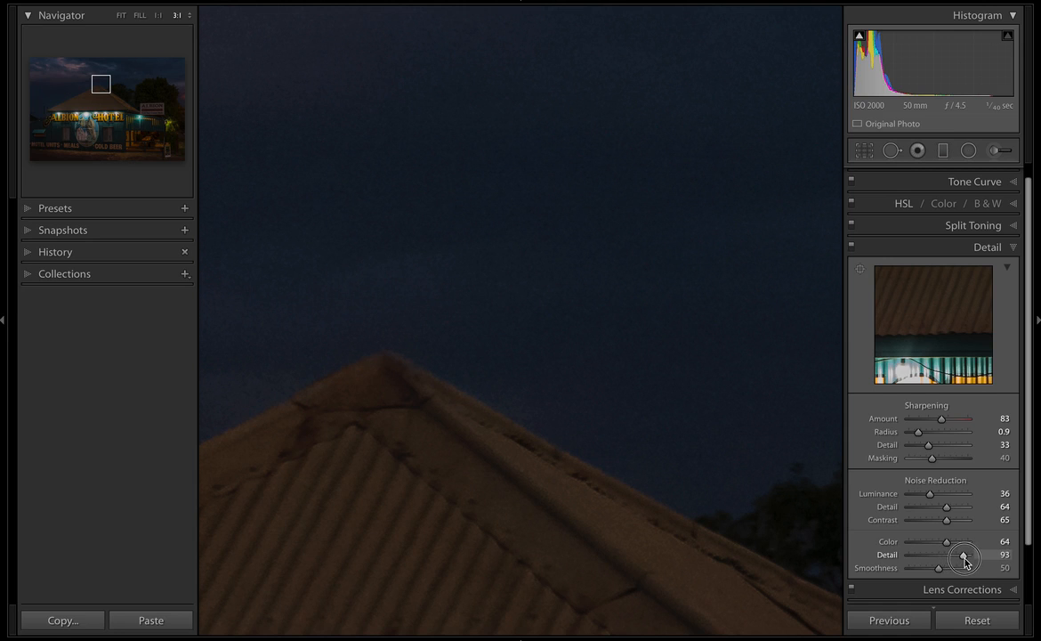
{"action": "left_click_drag", "start_coordinate": [964, 559], "coordinate": [967, 559]}
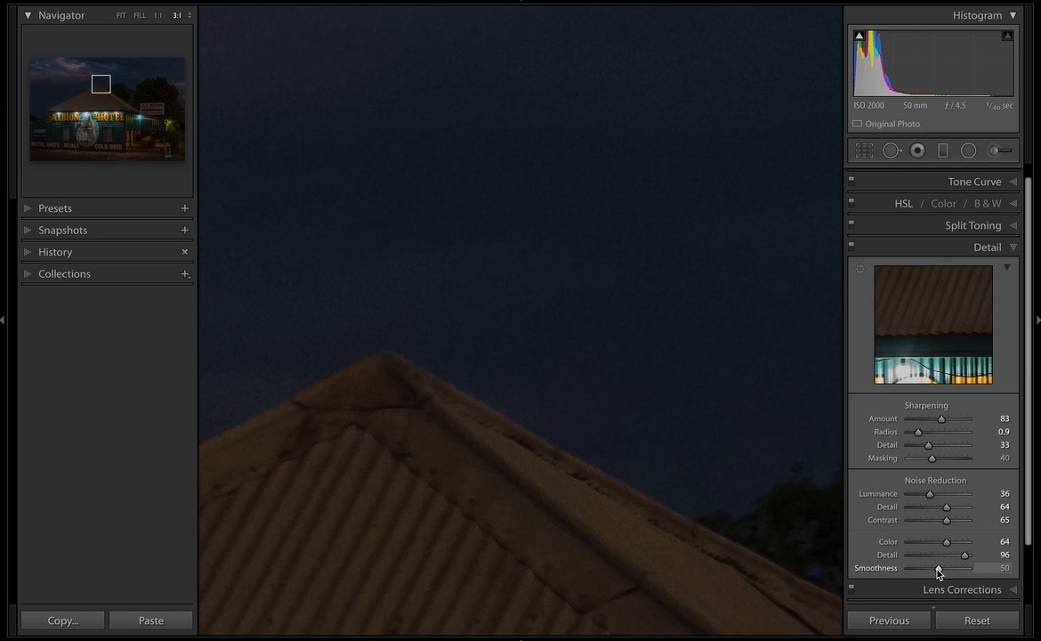
Step: Try color noise Smoothness at 100 and 0, then set it to 12
{"action": "left_click_drag", "start_coordinate": [940, 568], "coordinate": [968, 568]}
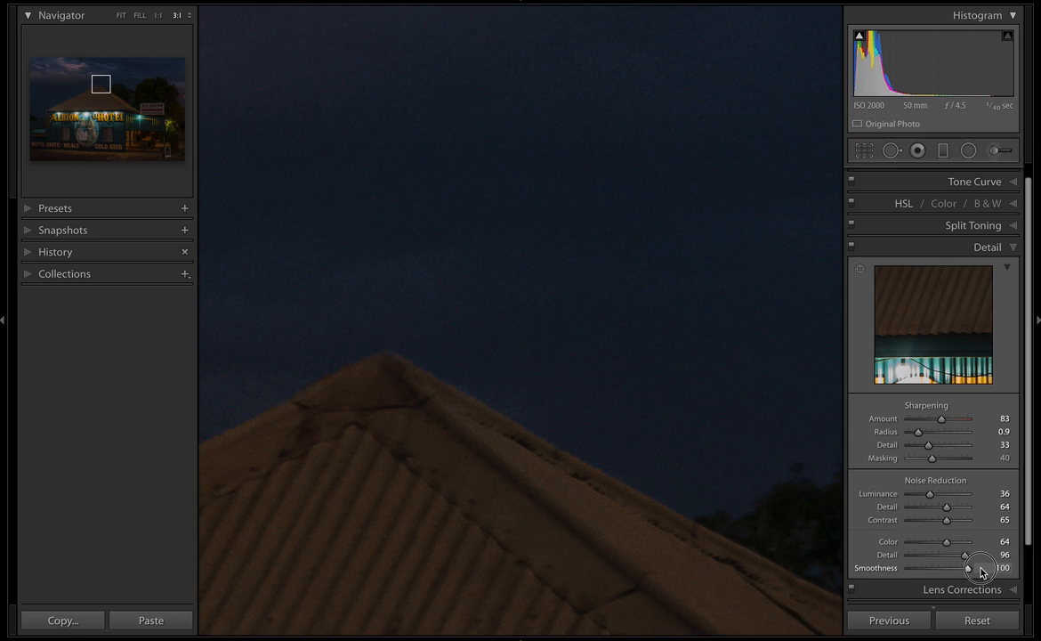
{"action": "left_click_drag", "start_coordinate": [964, 567], "coordinate": [884, 567]}
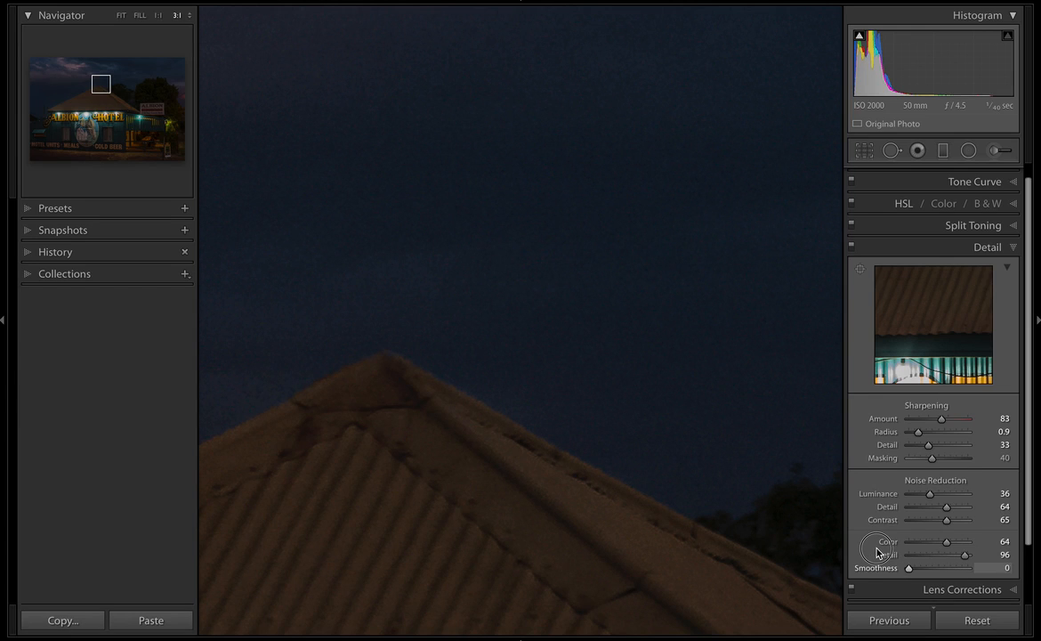
{"action": "left_click_drag", "start_coordinate": [883, 568], "coordinate": [926, 568]}
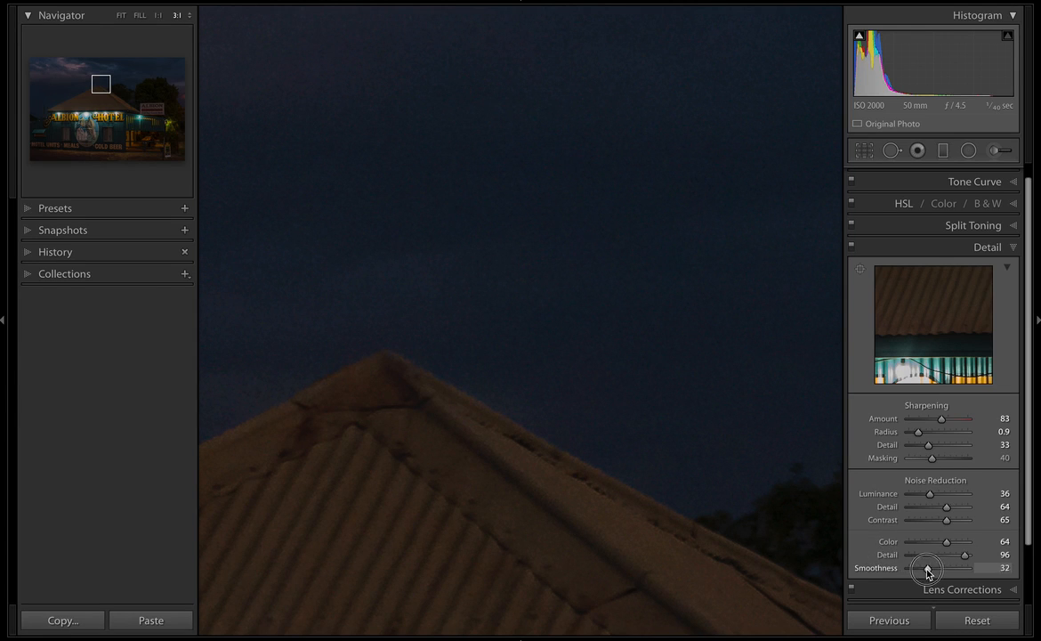
{"action": "left_click_drag", "start_coordinate": [927, 568], "coordinate": [914, 568]}
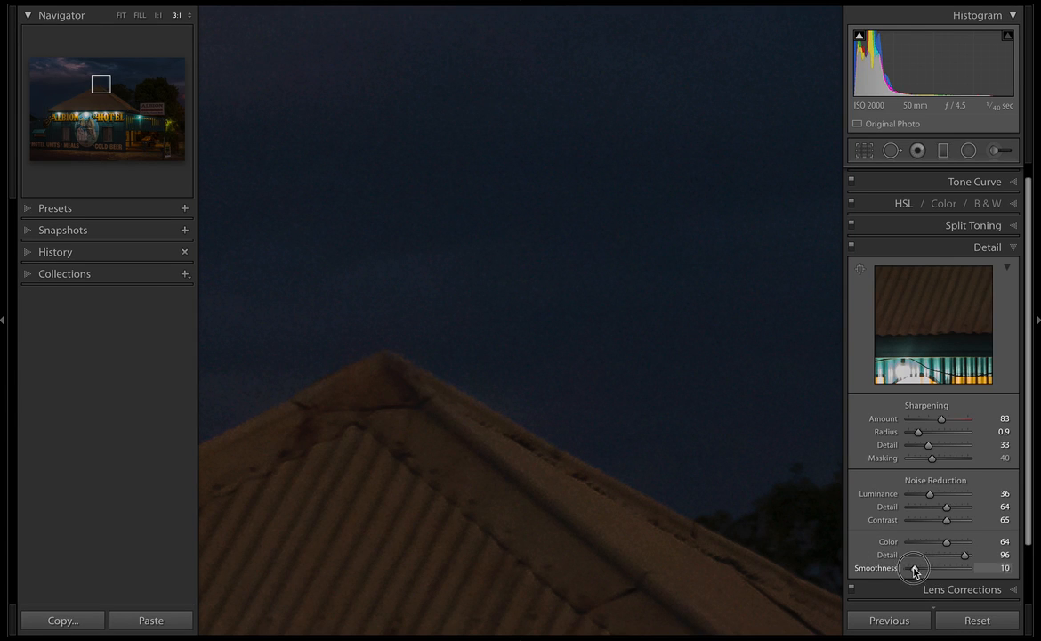
{"action": "left_click_drag", "start_coordinate": [915, 568], "coordinate": [917, 568]}
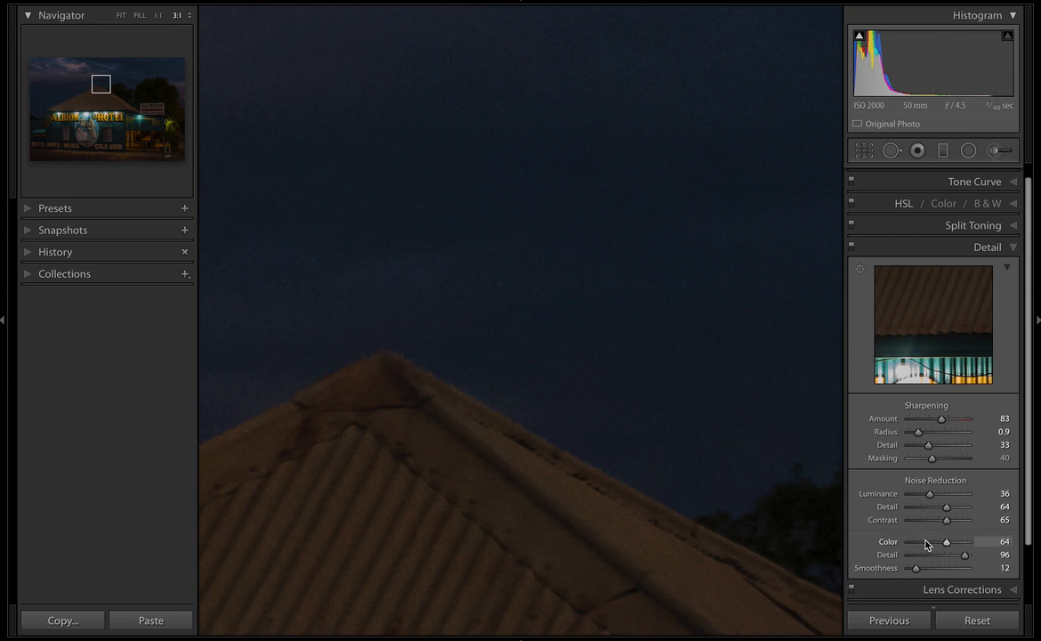
{"action": "mouse_move", "coordinate": [869, 520]}
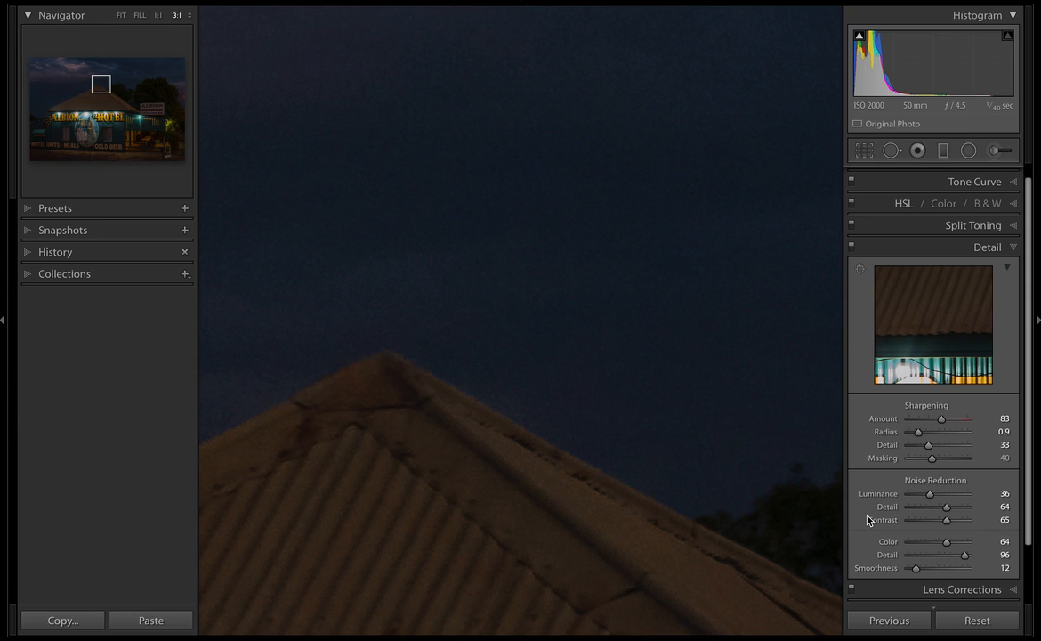
{"action": "mouse_move", "coordinate": [841, 463]}
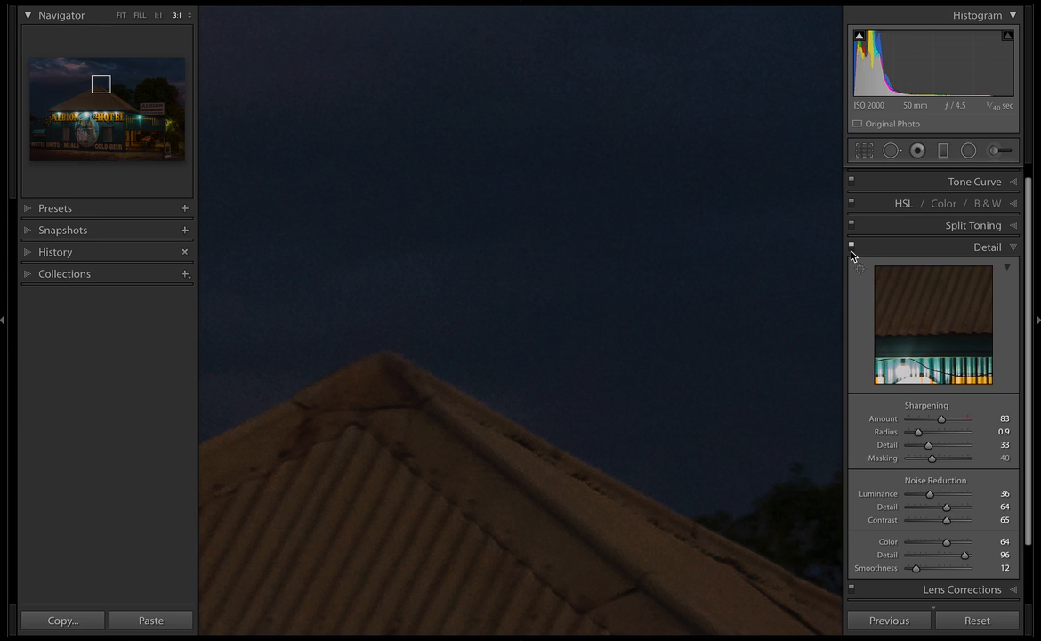
{"action": "mouse_move", "coordinate": [851, 246]}
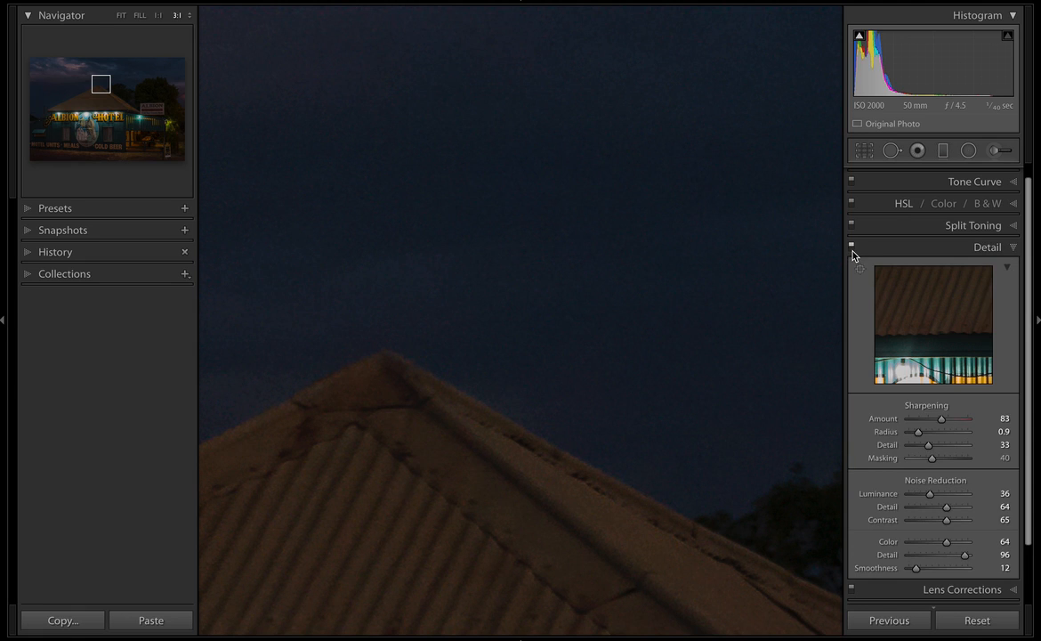
{"action": "mouse_move", "coordinate": [741, 317]}
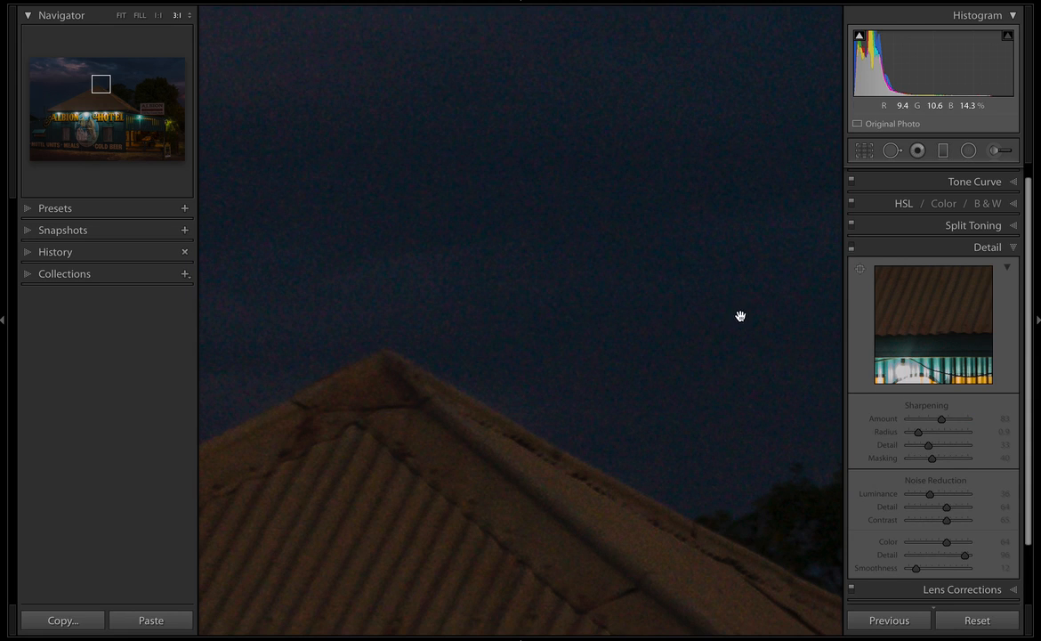
Step: Zoom out to show the whole Albion Hotel photo again
{"action": "left_click", "coordinate": [121, 15]}
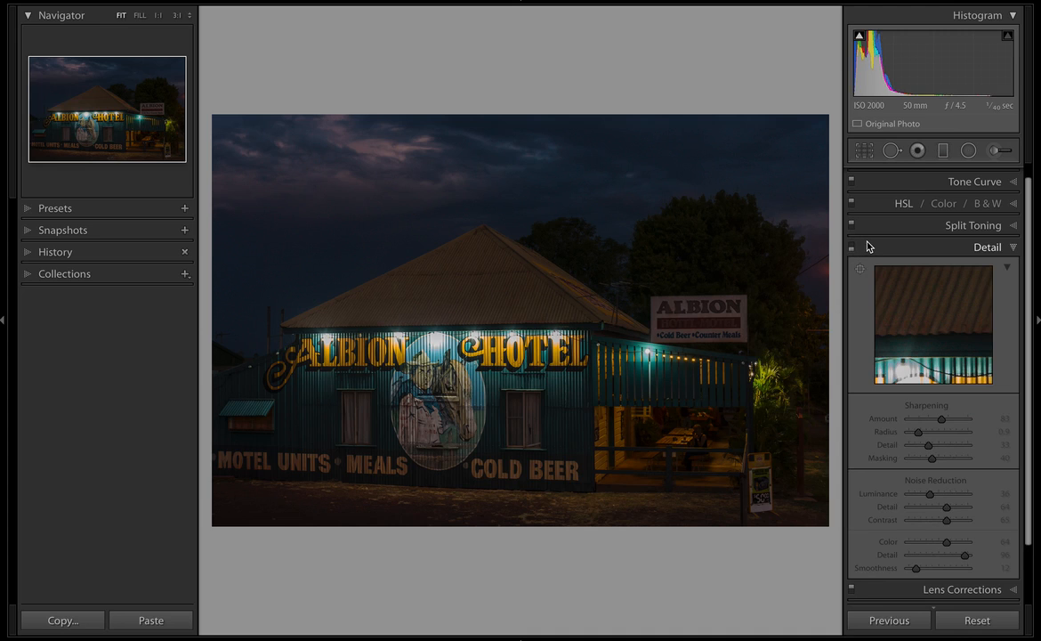
{"action": "mouse_move", "coordinate": [901, 269]}
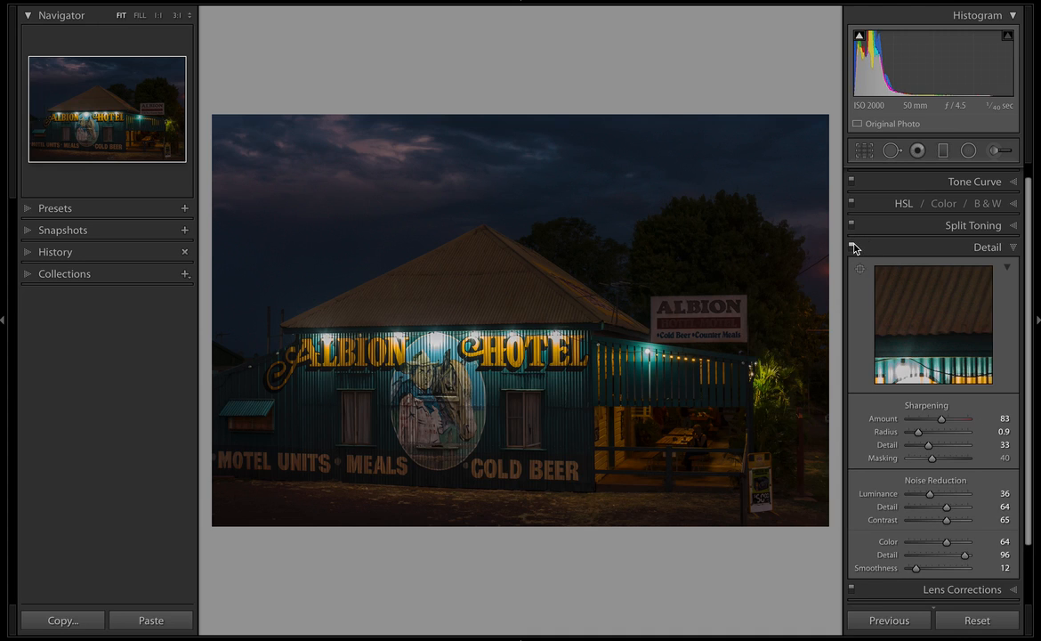
{"action": "mouse_move", "coordinate": [854, 530]}
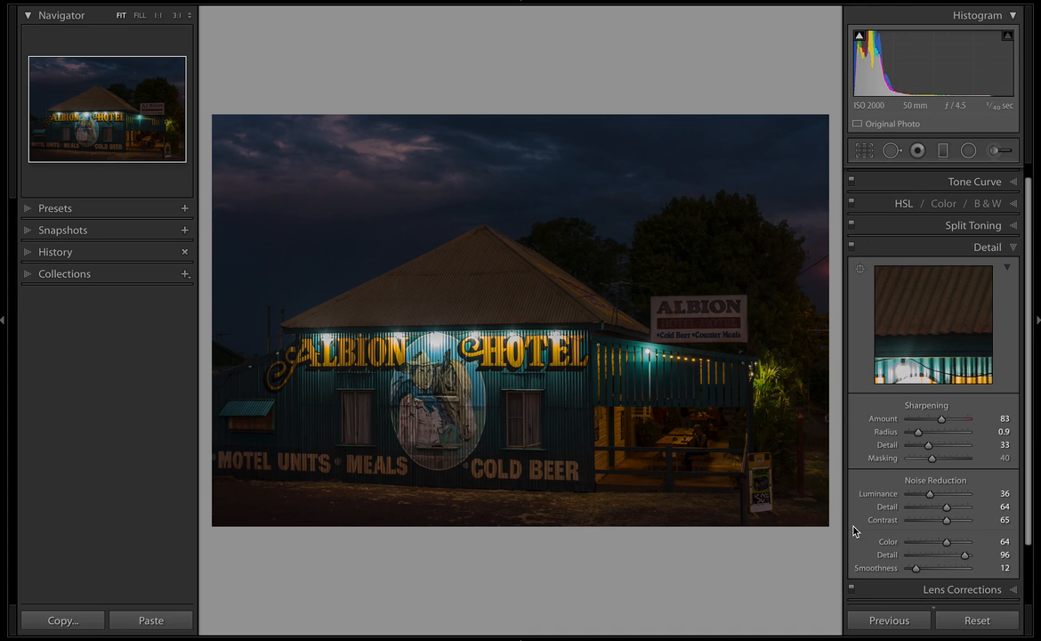
{"action": "mouse_move", "coordinate": [689, 420]}
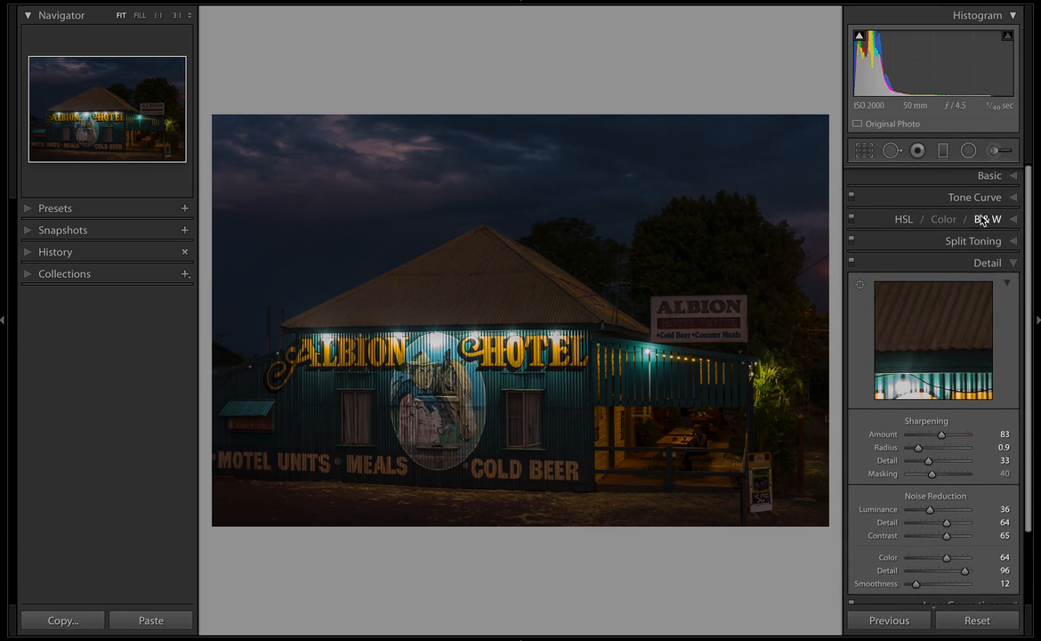
Step: Switch to the Adjustment Brush with its local Sharpness, Noise and Moire sliders
{"action": "left_click", "coordinate": [997, 149]}
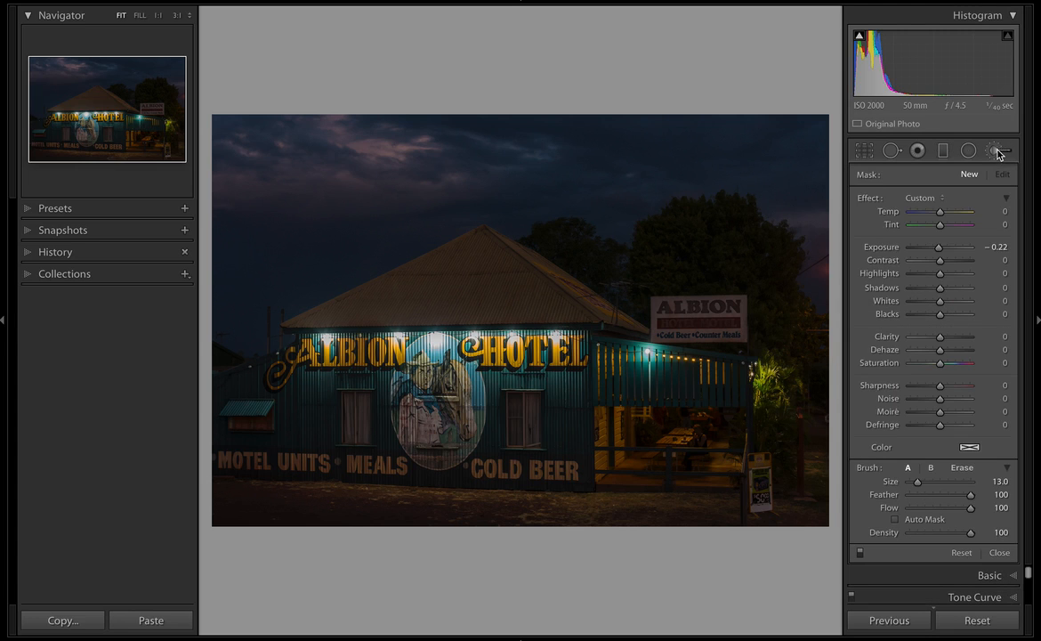
{"action": "mouse_move", "coordinate": [292, 456]}
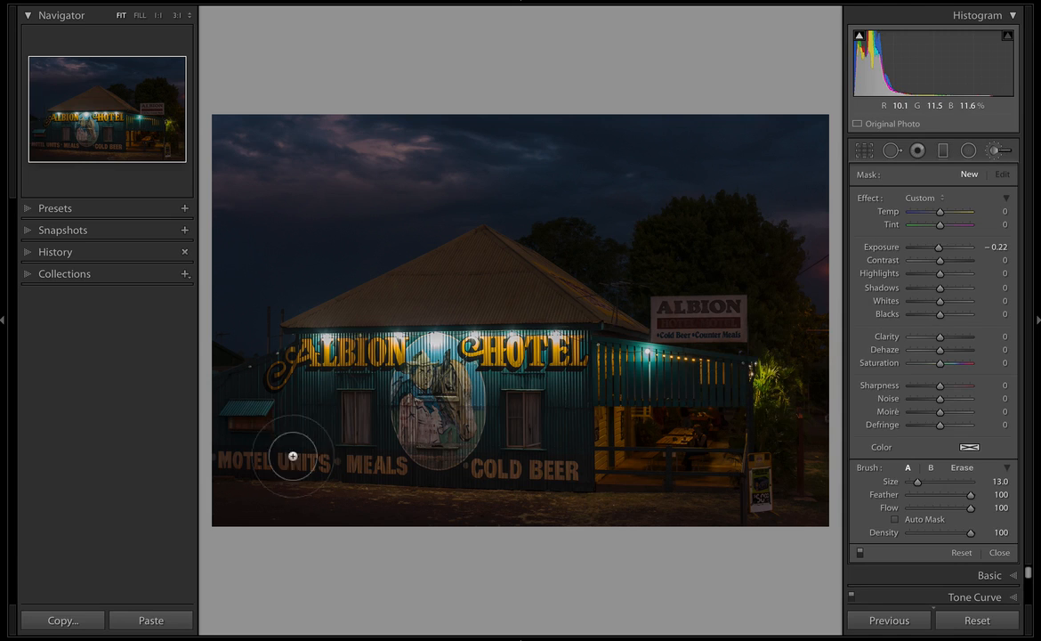
{"action": "mouse_move", "coordinate": [945, 401]}
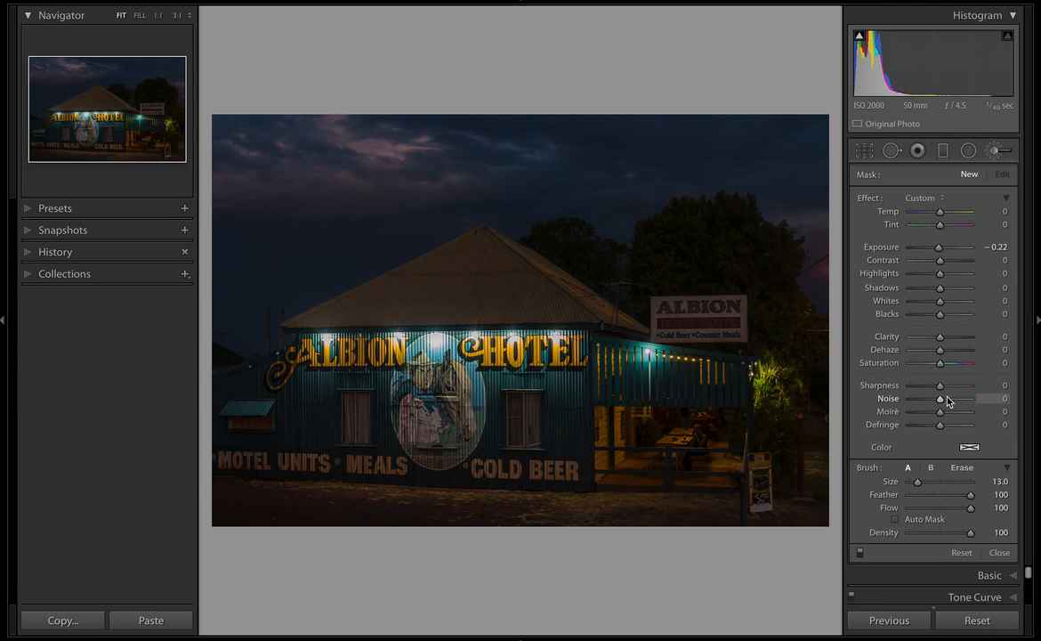
{"action": "mouse_move", "coordinate": [940, 391]}
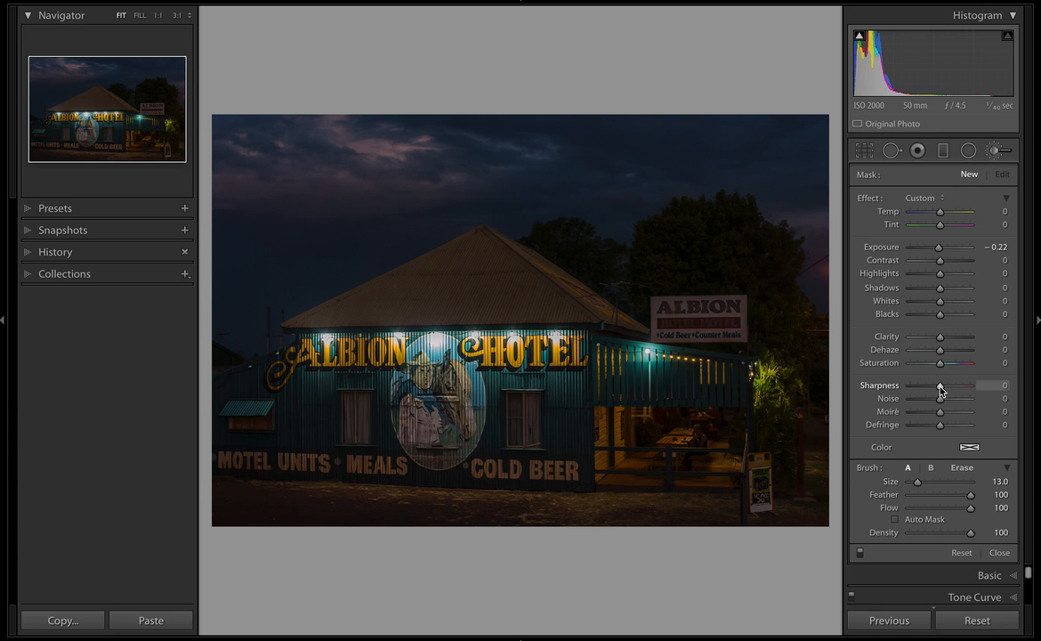
{"action": "mouse_move", "coordinate": [947, 357]}
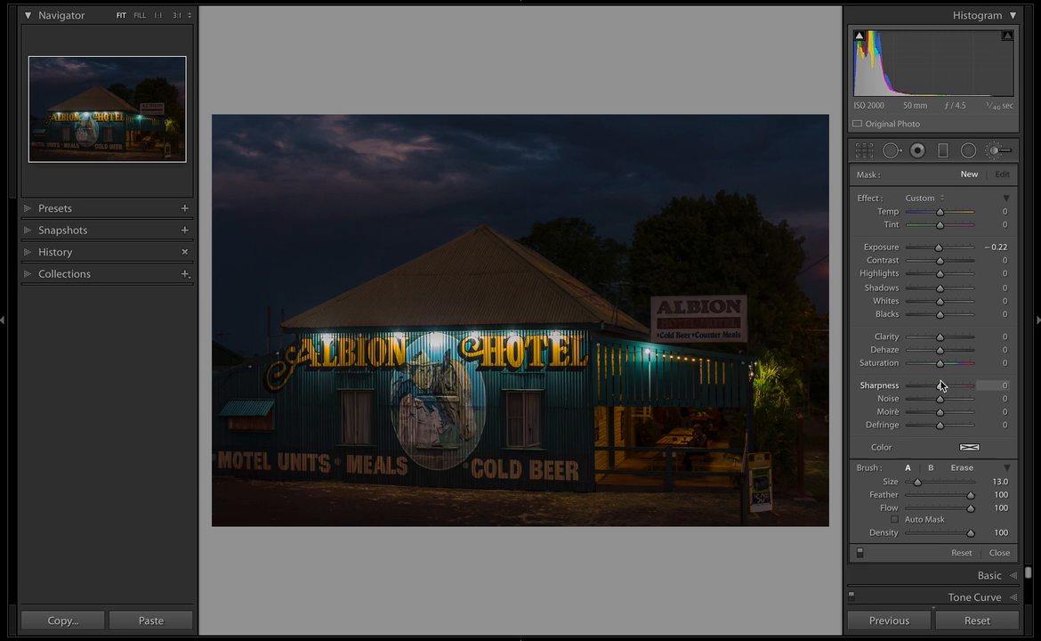
{"action": "mouse_move", "coordinate": [942, 395]}
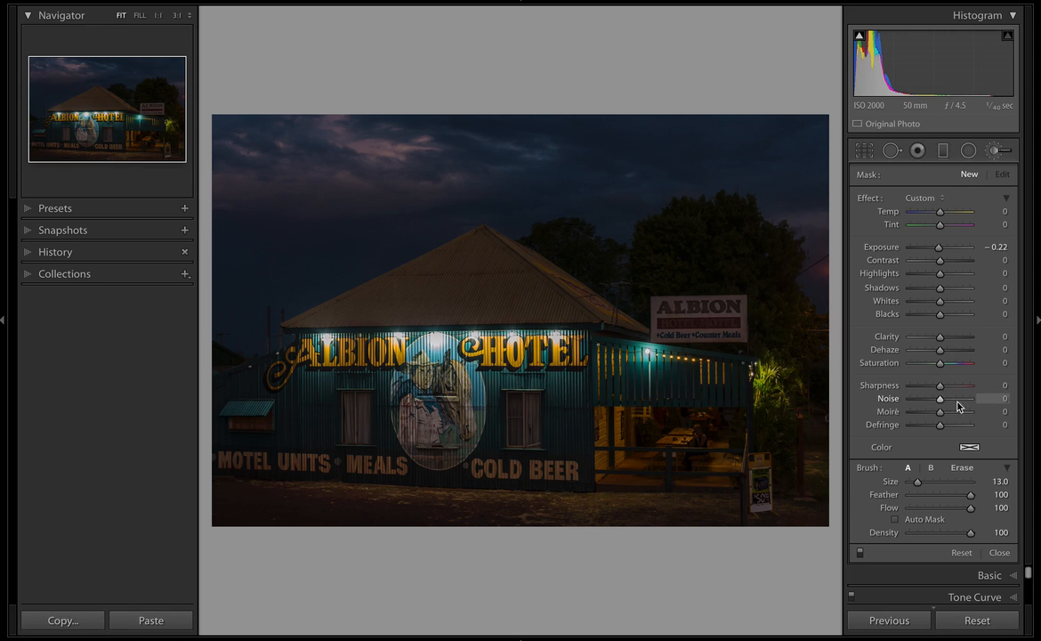
{"action": "mouse_move", "coordinate": [923, 422]}
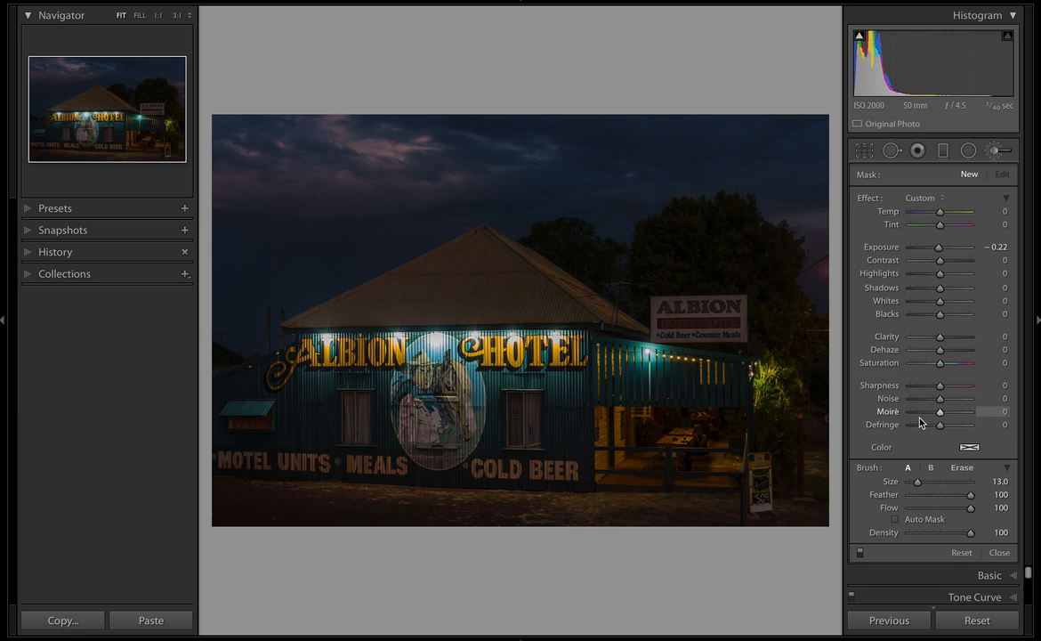
{"action": "mouse_move", "coordinate": [876, 377]}
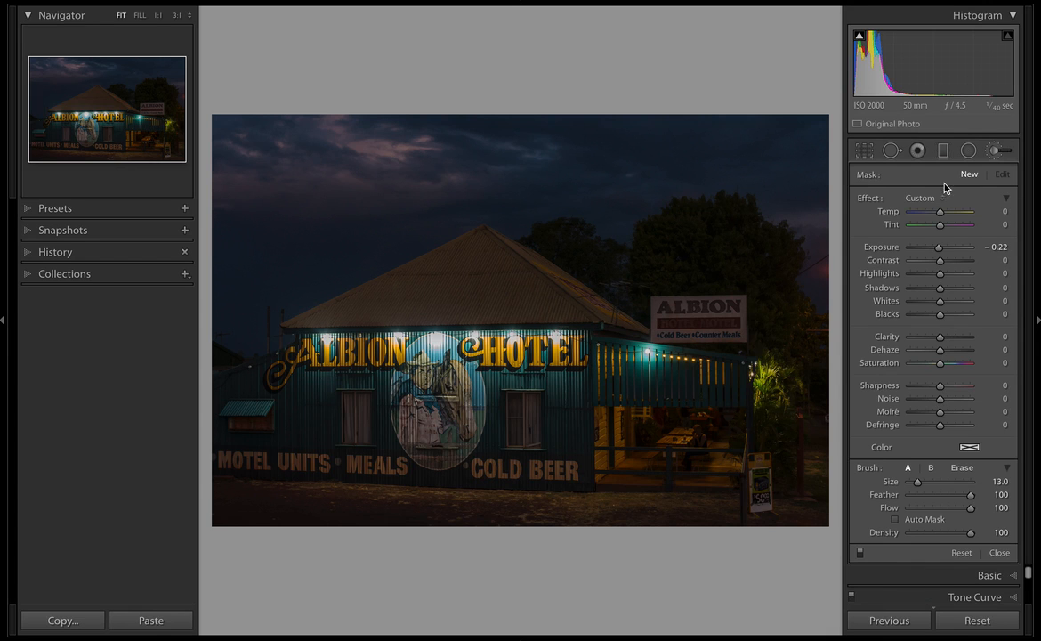
{"action": "mouse_move", "coordinate": [665, 283]}
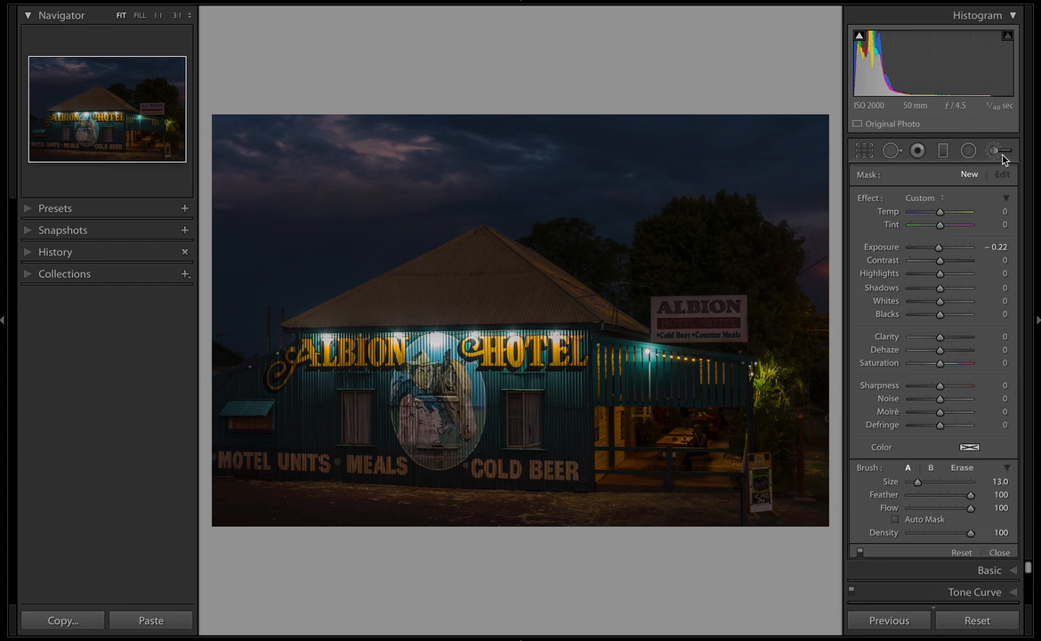
Step: Deselect the Adjustment Brush so the Detail panel's noise reduction values (luminance 36, color 64) show again
{"action": "left_click", "coordinate": [1001, 149]}
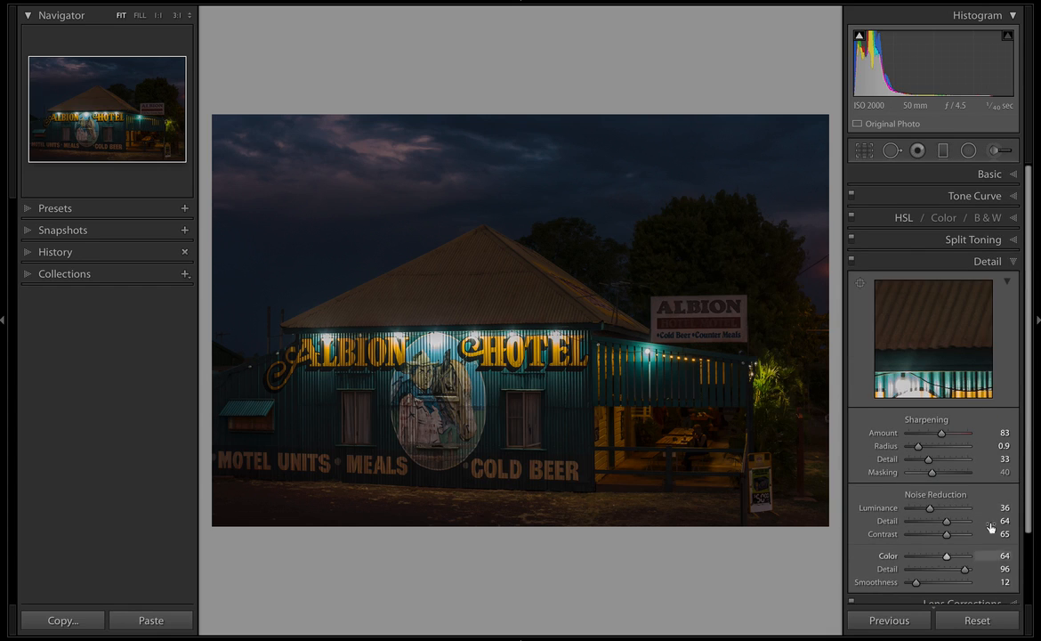
{"action": "mouse_move", "coordinate": [933, 544]}
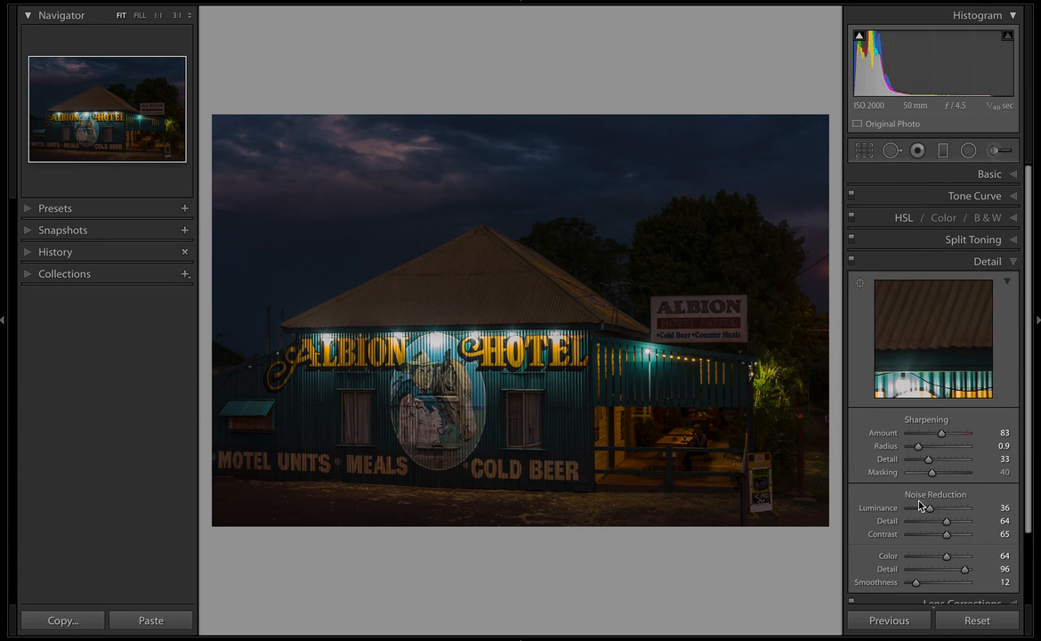
{"action": "mouse_move", "coordinate": [666, 432]}
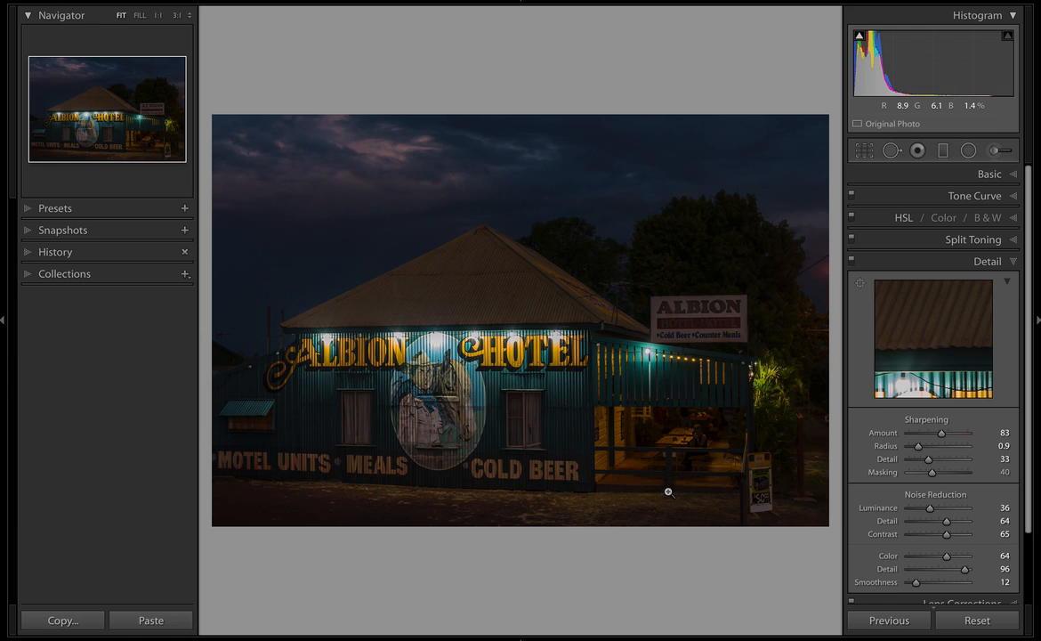
{"action": "mouse_move", "coordinate": [555, 228]}
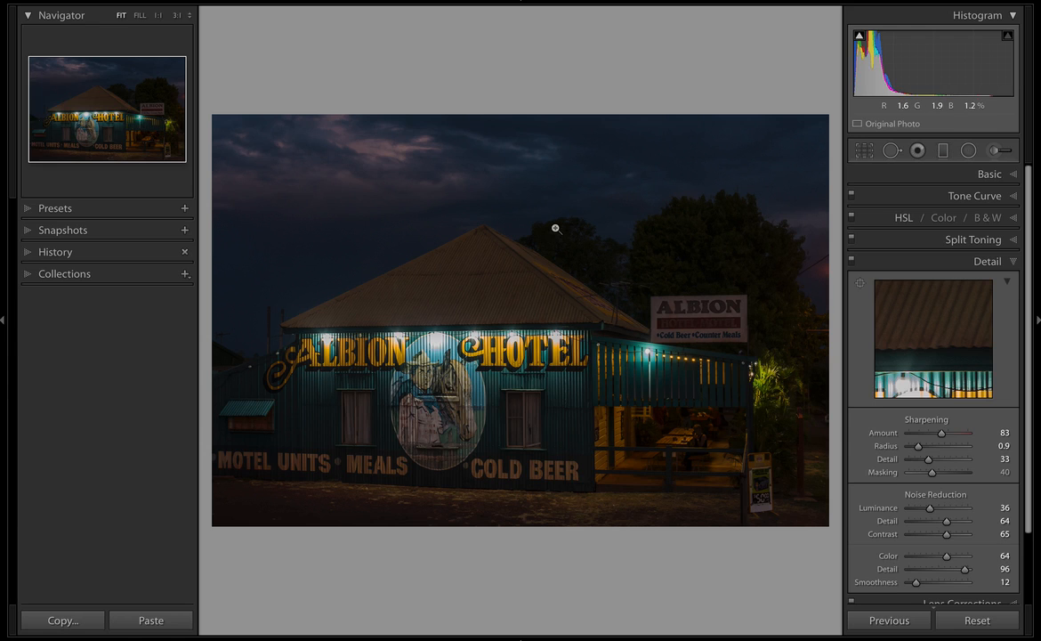
{"action": "mouse_move", "coordinate": [562, 199]}
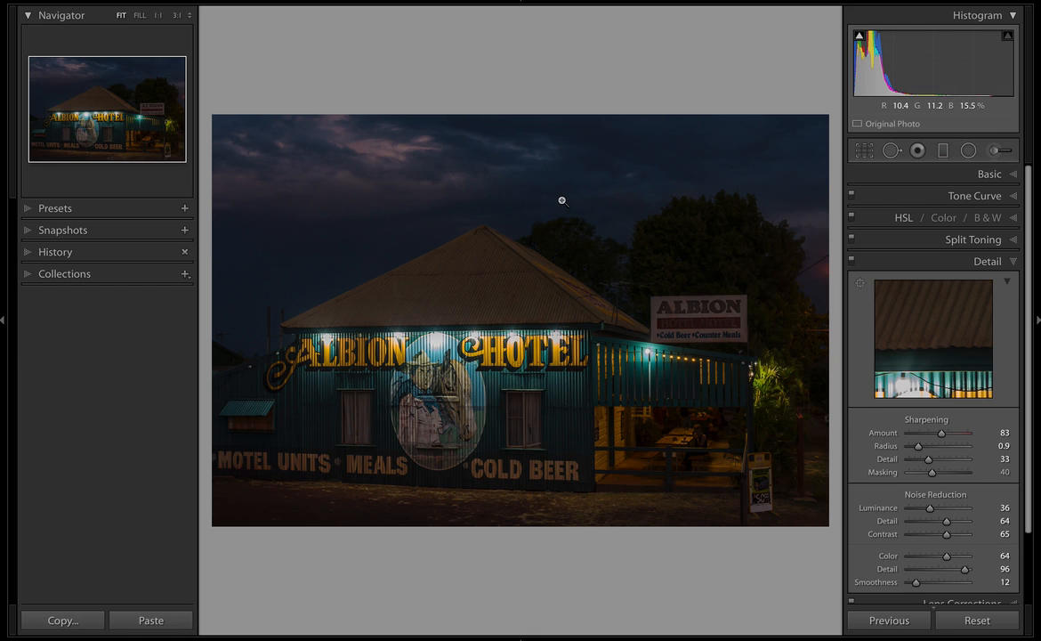